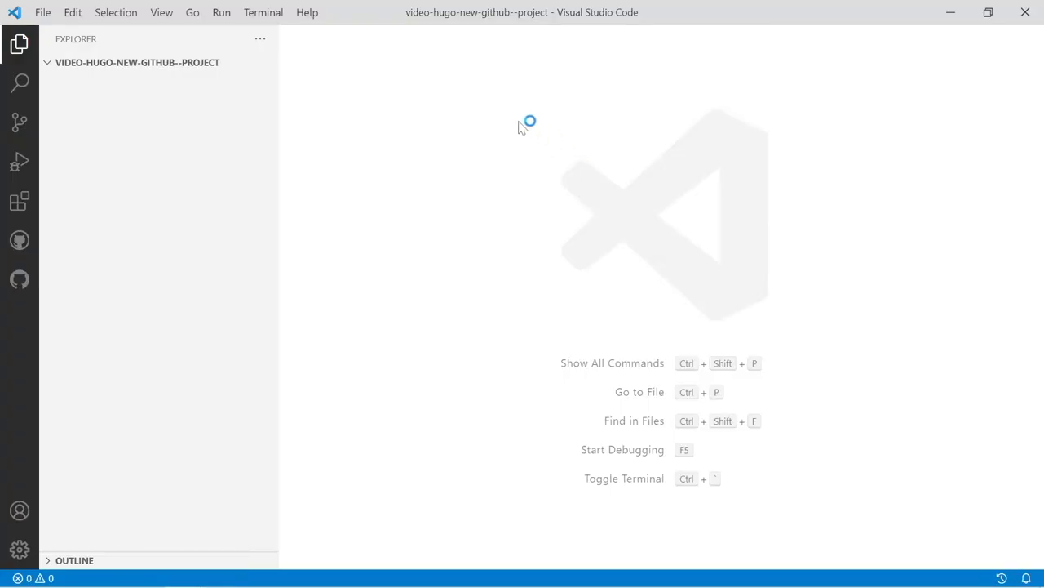
Run 'hugo new site ./' and 'git init' in a new terminal in the project folder
left_click(263, 12)
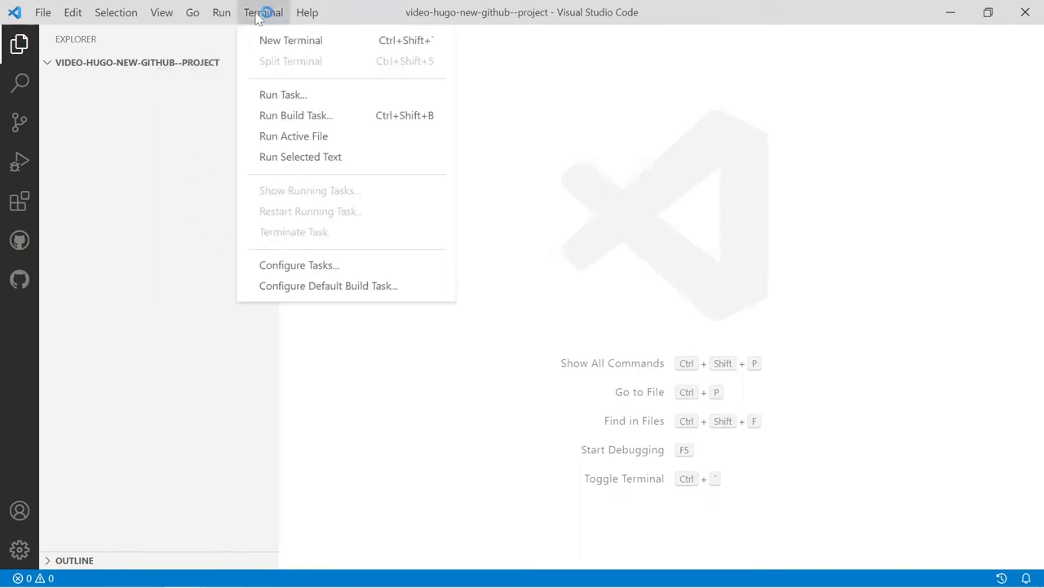
left_click(291, 40)
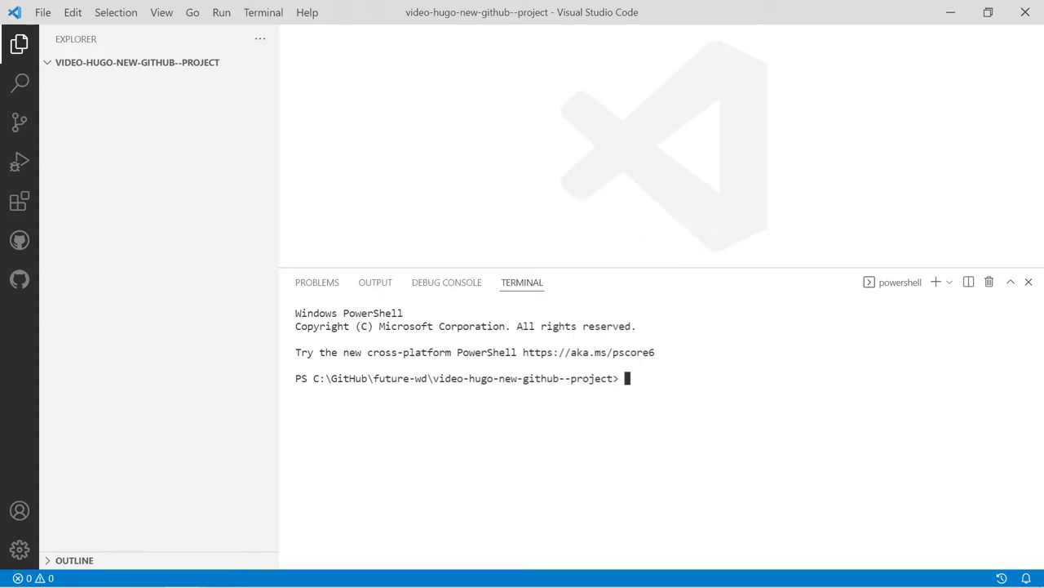
type("hugo new site ./")
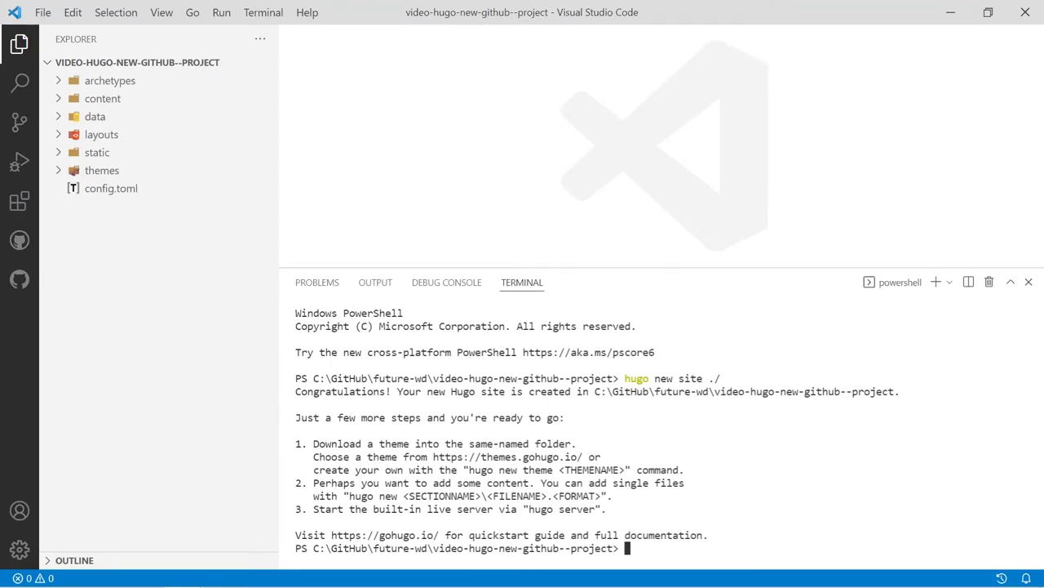
type("git init")
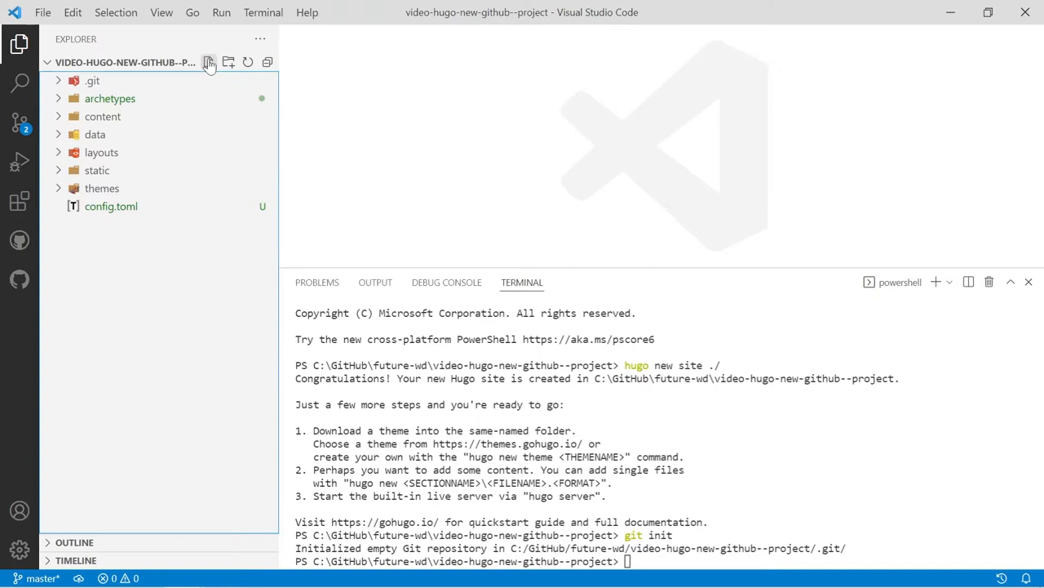
Create .gitignore at the project root listing /node_modules/ and /public/
left_click(209, 62)
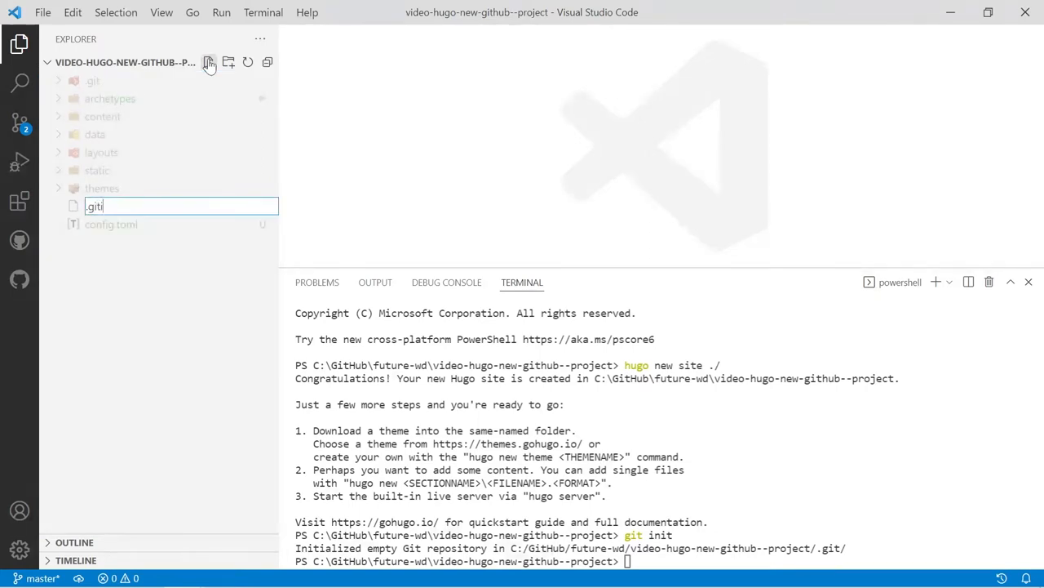
key("Enter")
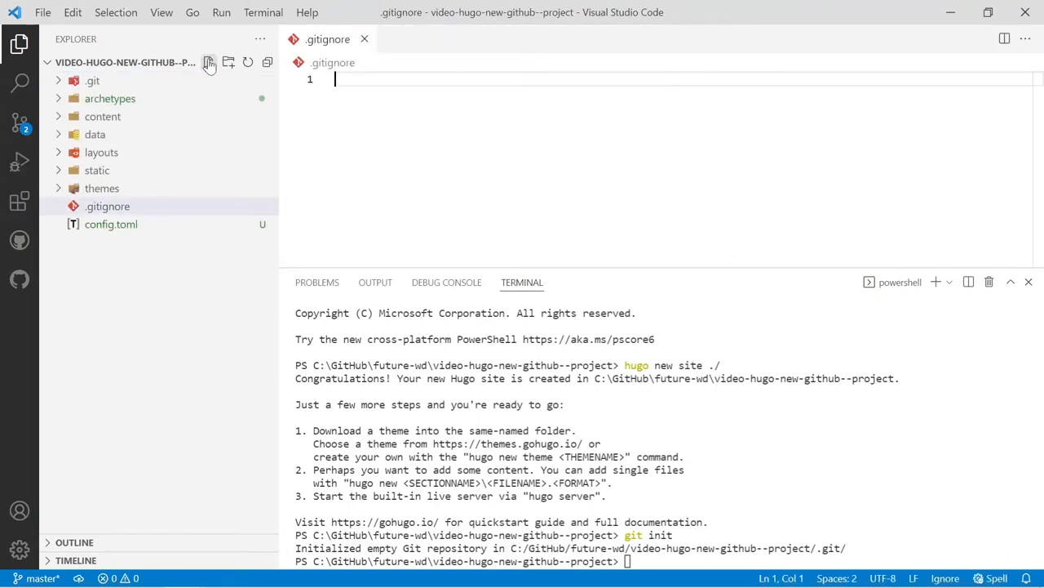
type("/r")
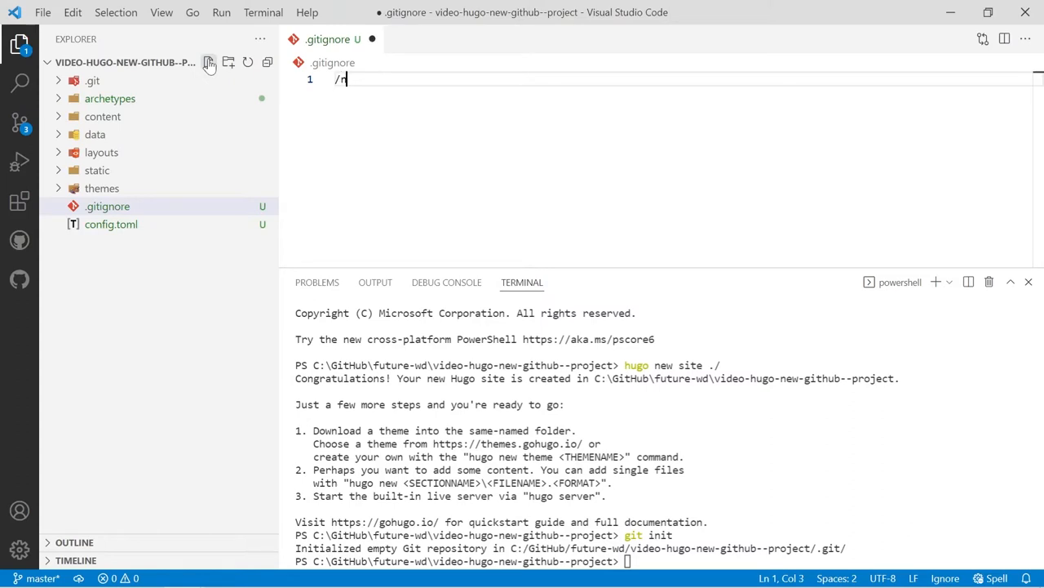
type("node_mod")
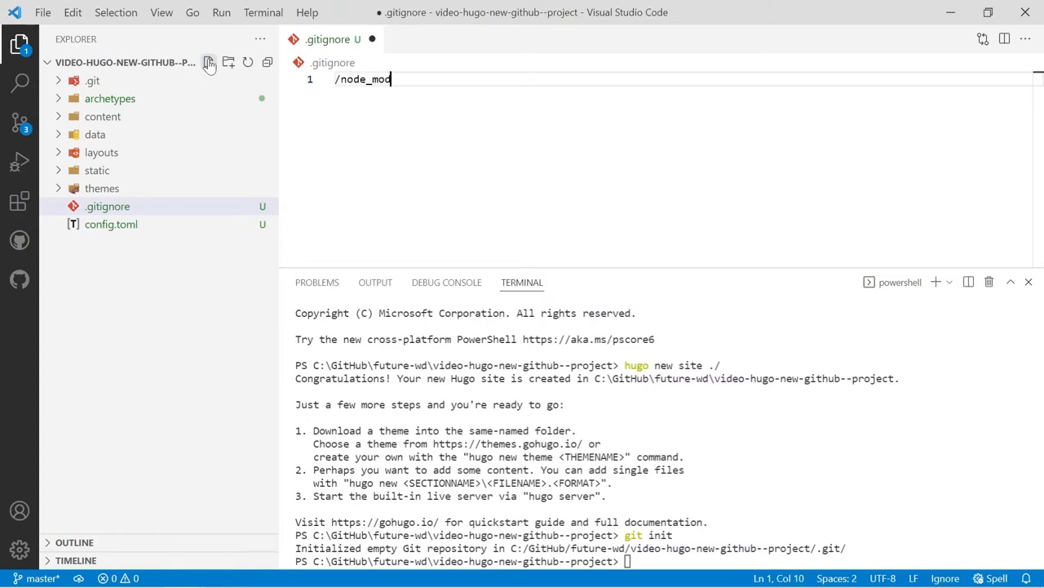
type("ules/")
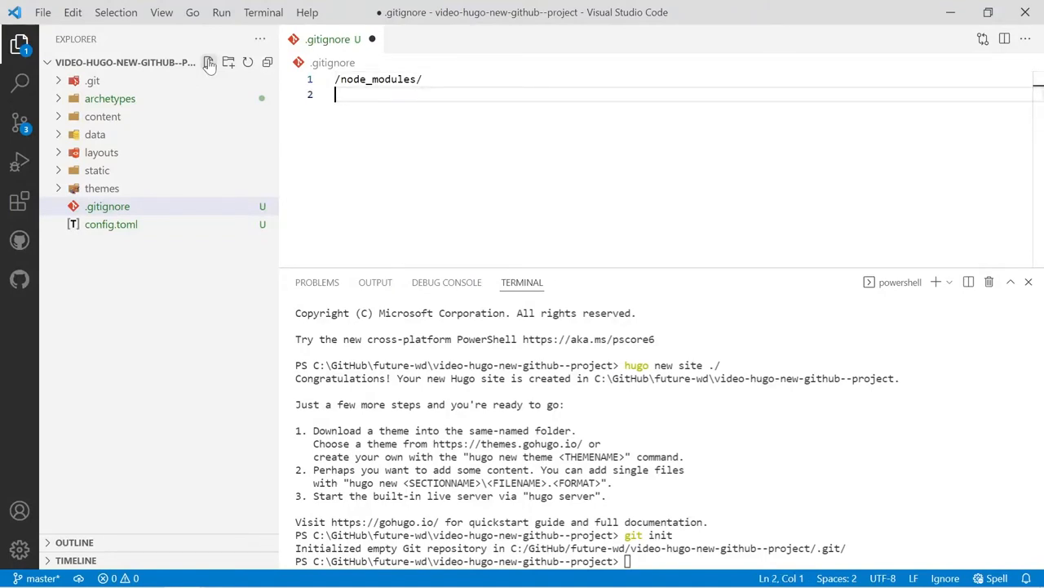
type("/public")
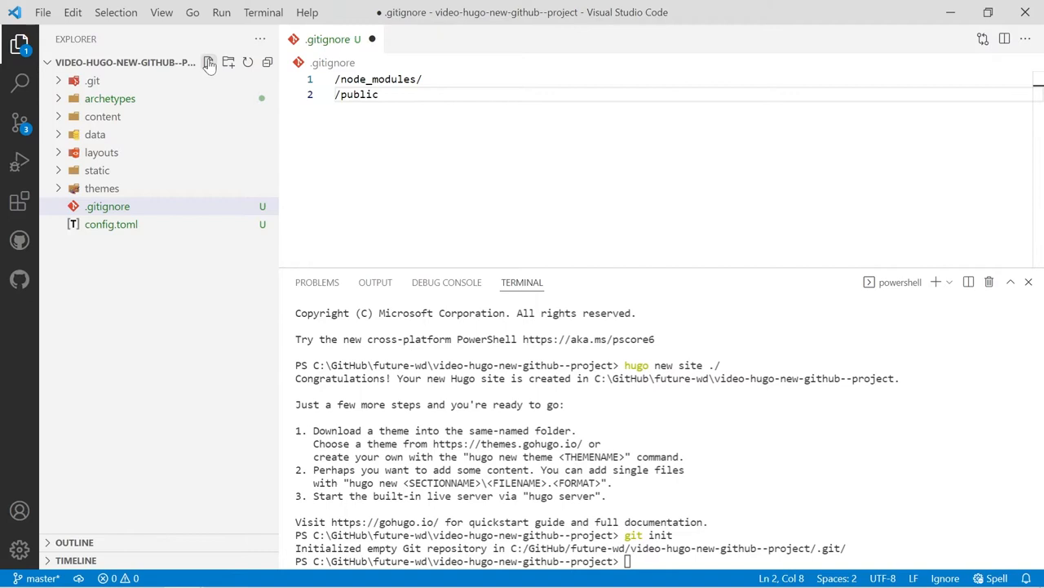
type("/")
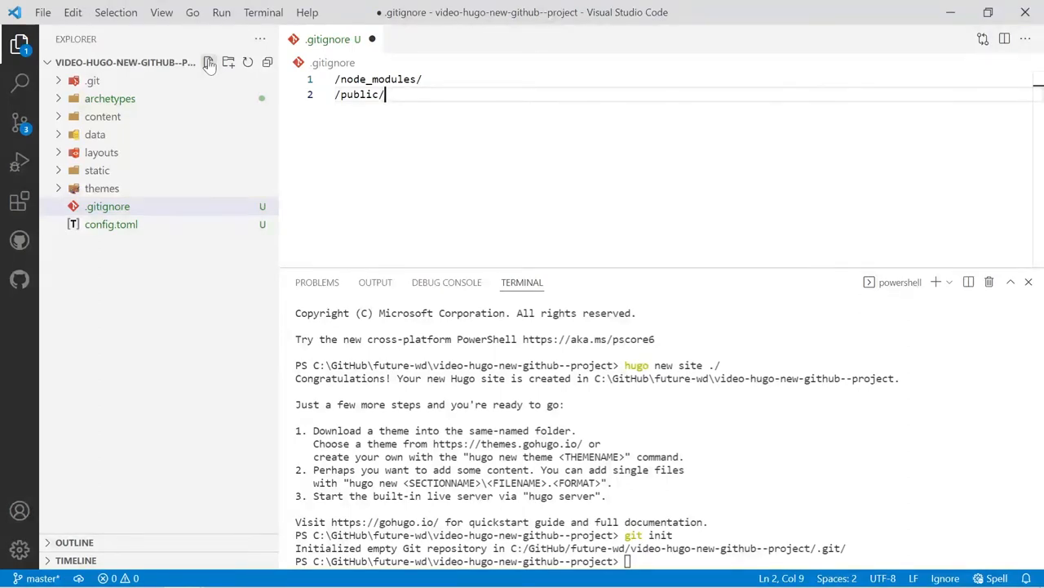
Add /resources/ and .hugo_build.lock as further ignored entries
type("/res")
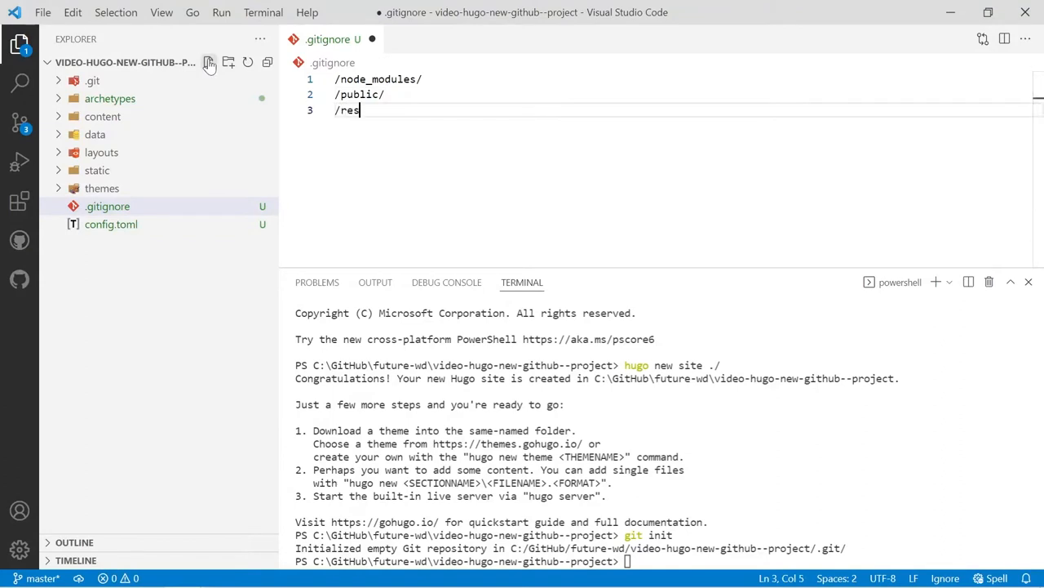
type("ources/")
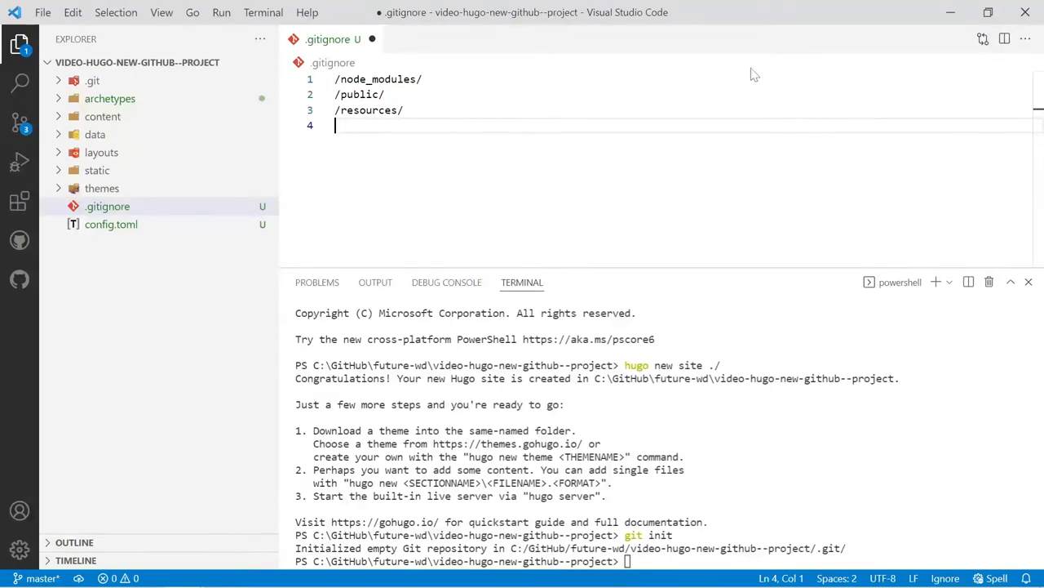
type(".hugo_")
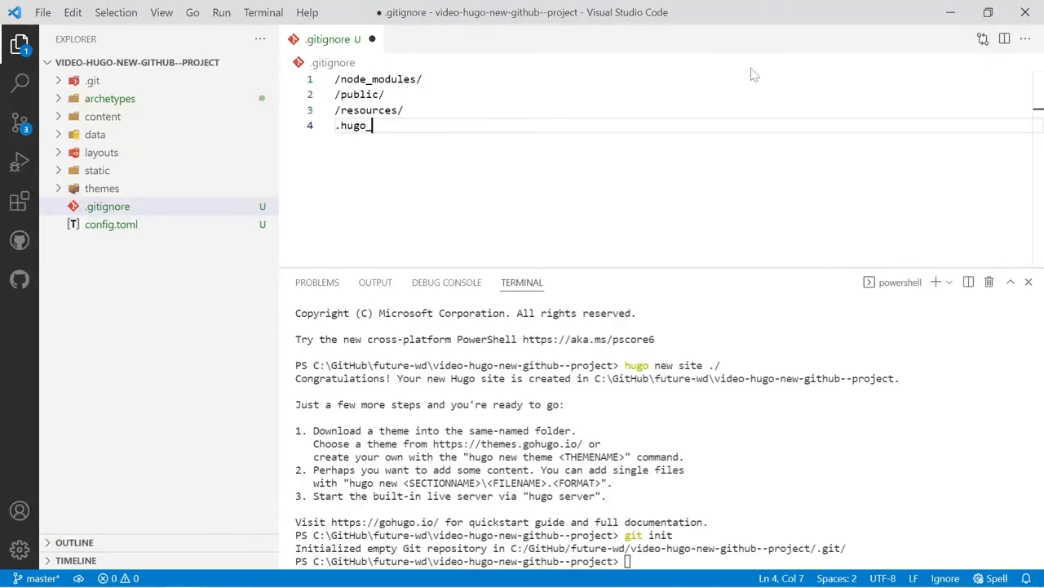
type("build.")
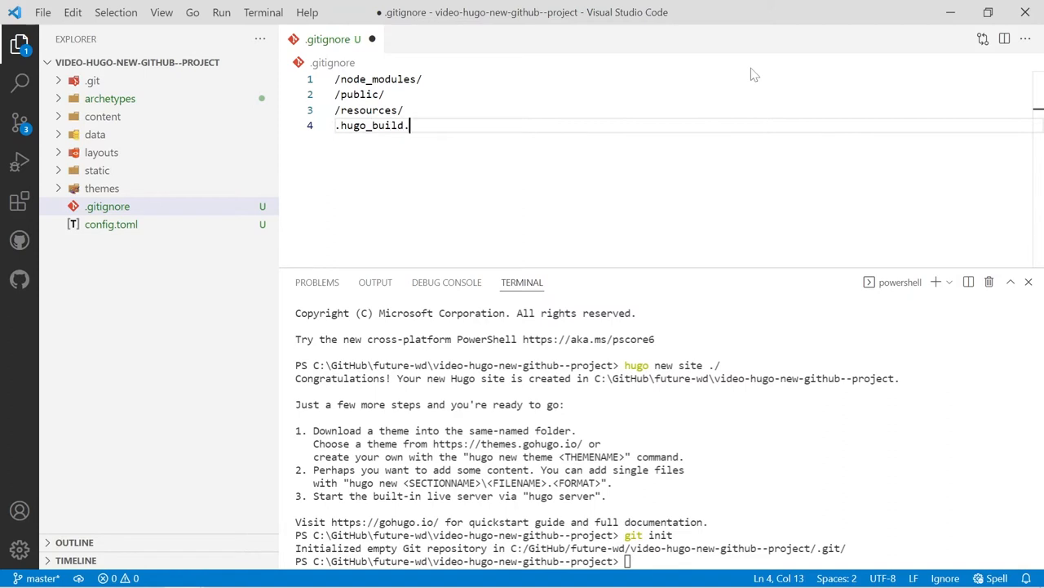
type("lock")
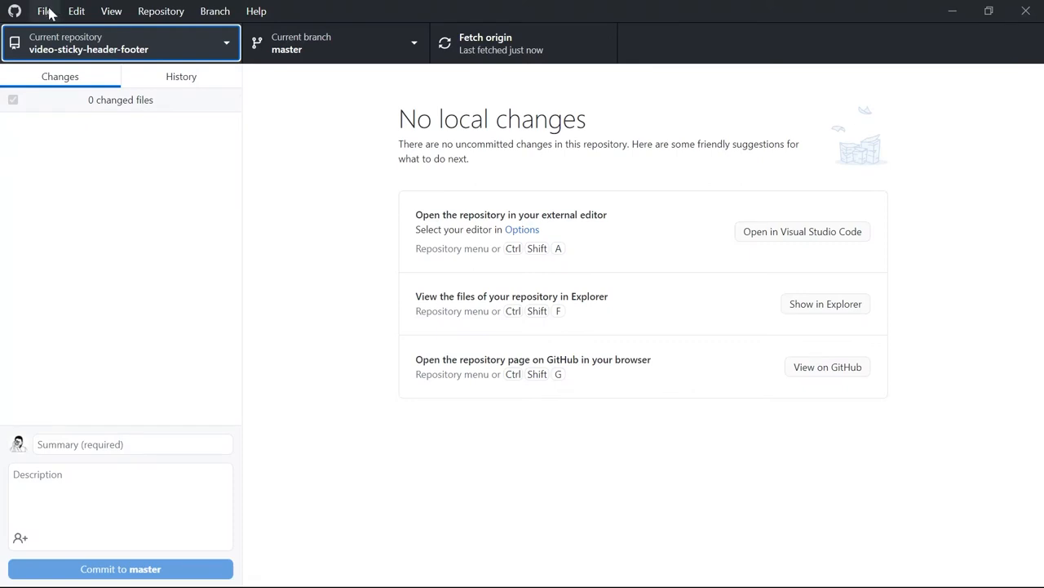
Add the Hugo project folder as an existing local repository via File > Add local repository
left_click(45, 11)
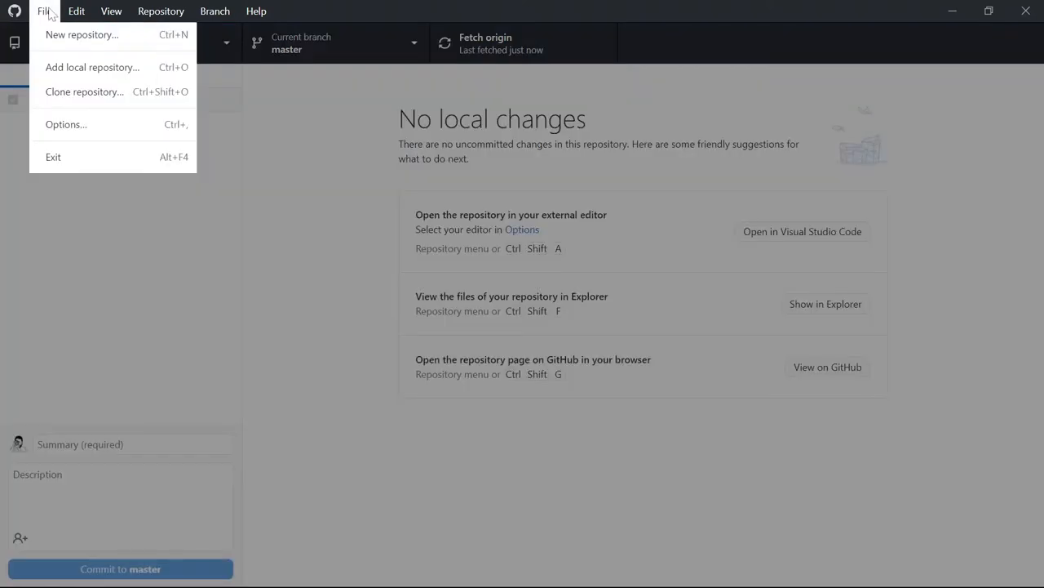
left_click(92, 67)
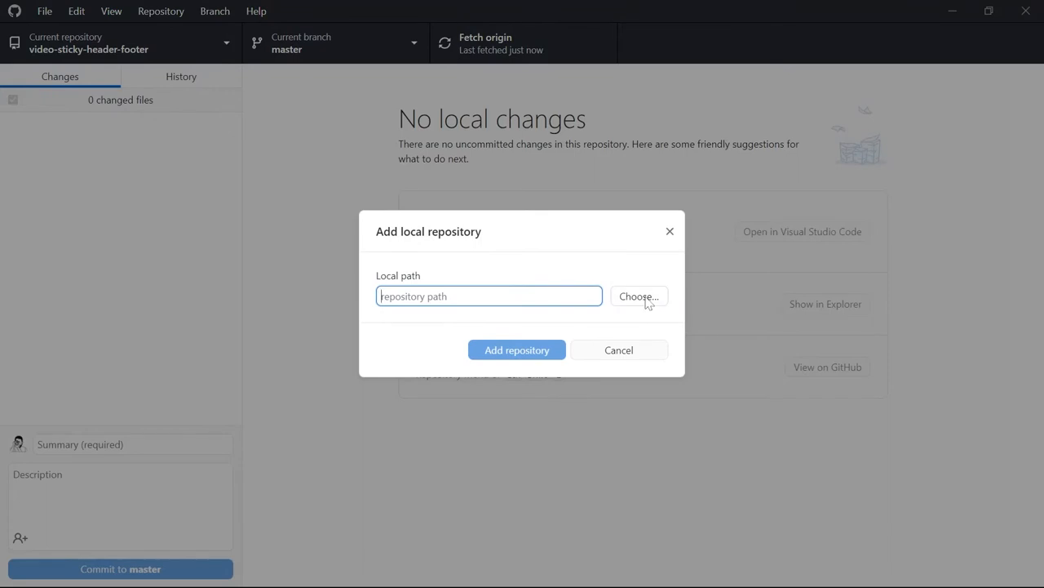
left_click(639, 295)
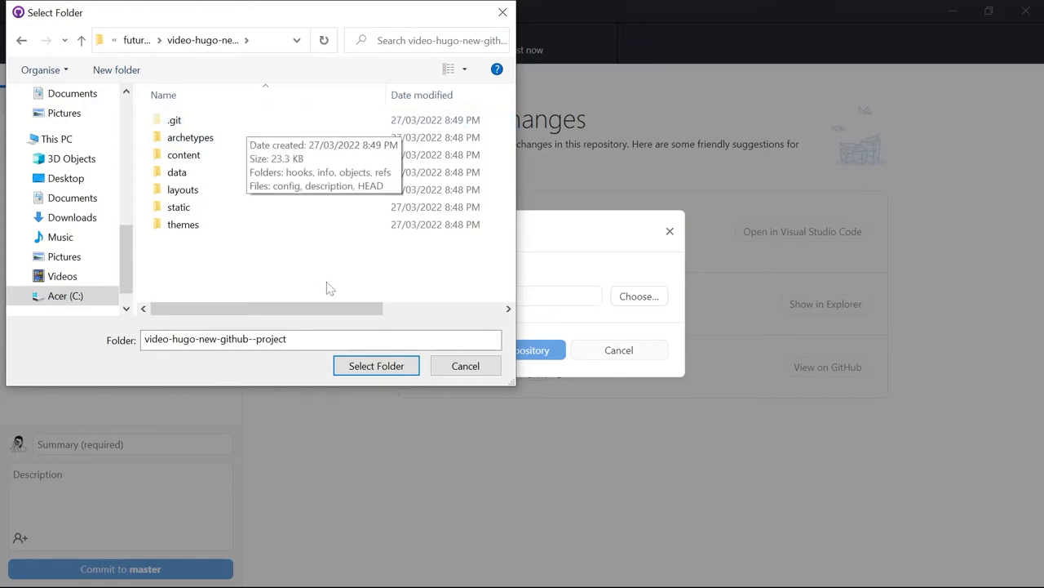
left_click(376, 365)
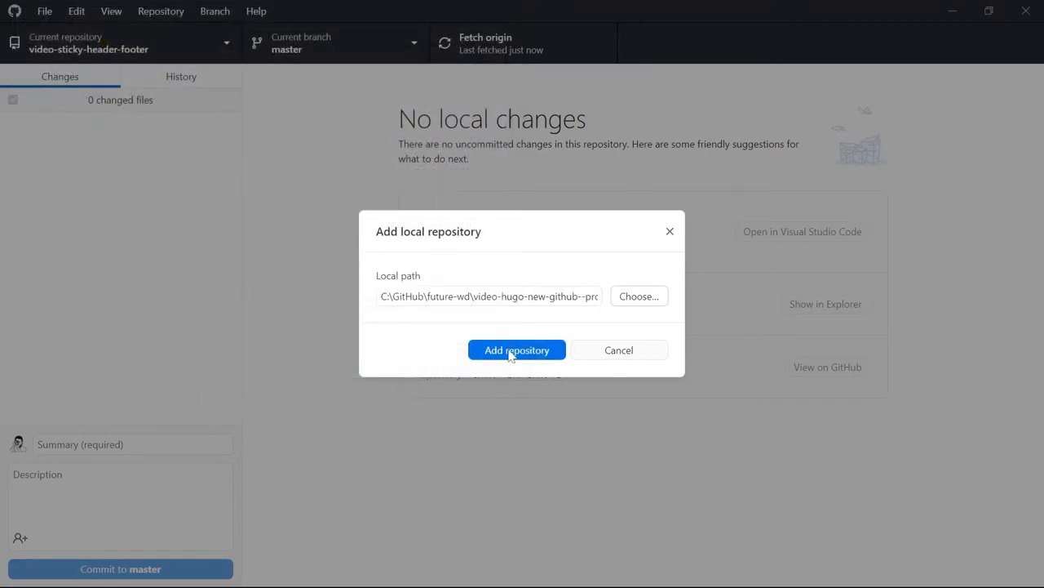
left_click(516, 350)
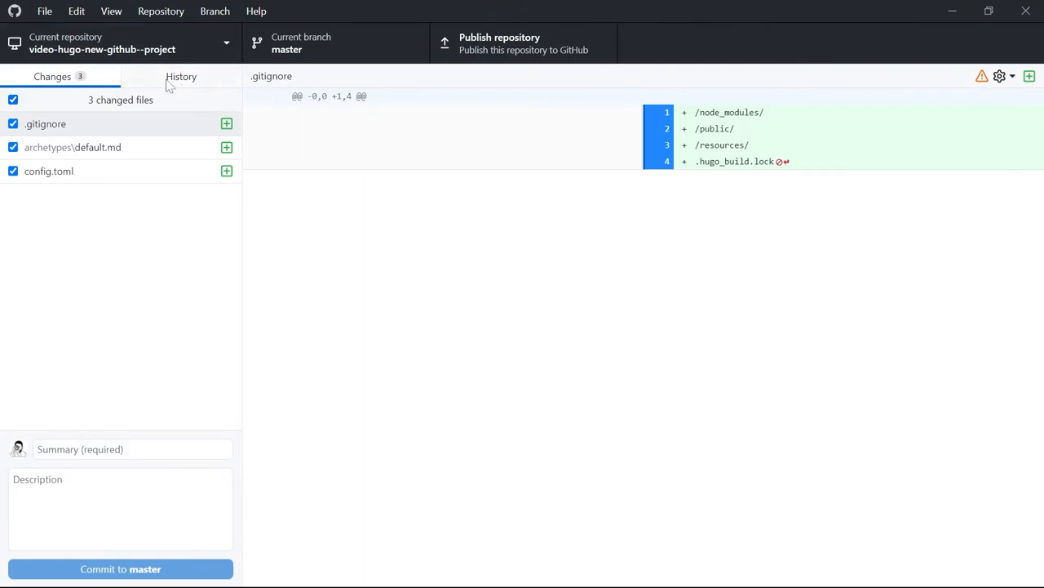
mouse_move(126, 134)
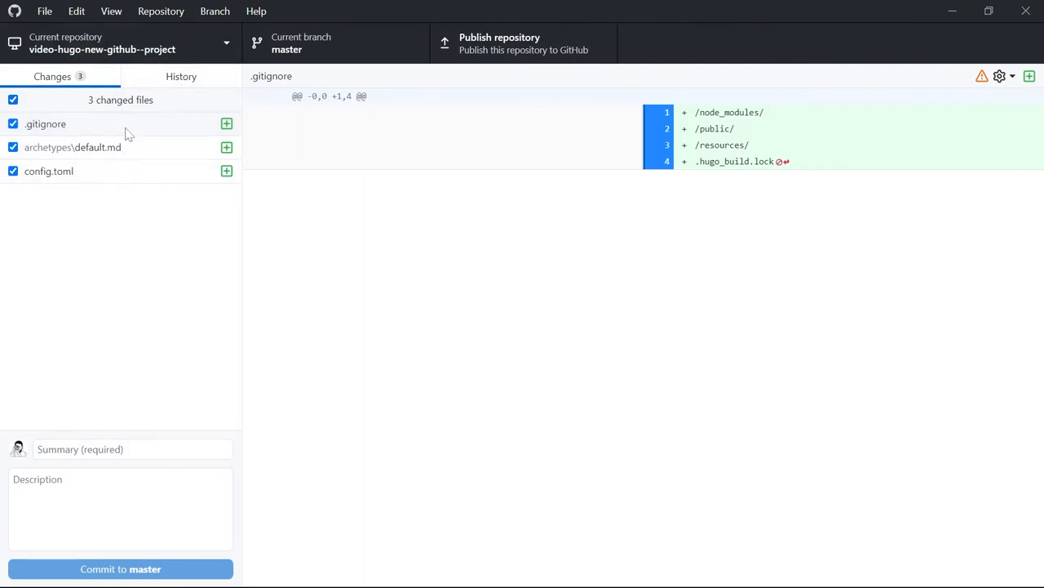
mouse_move(161, 183)
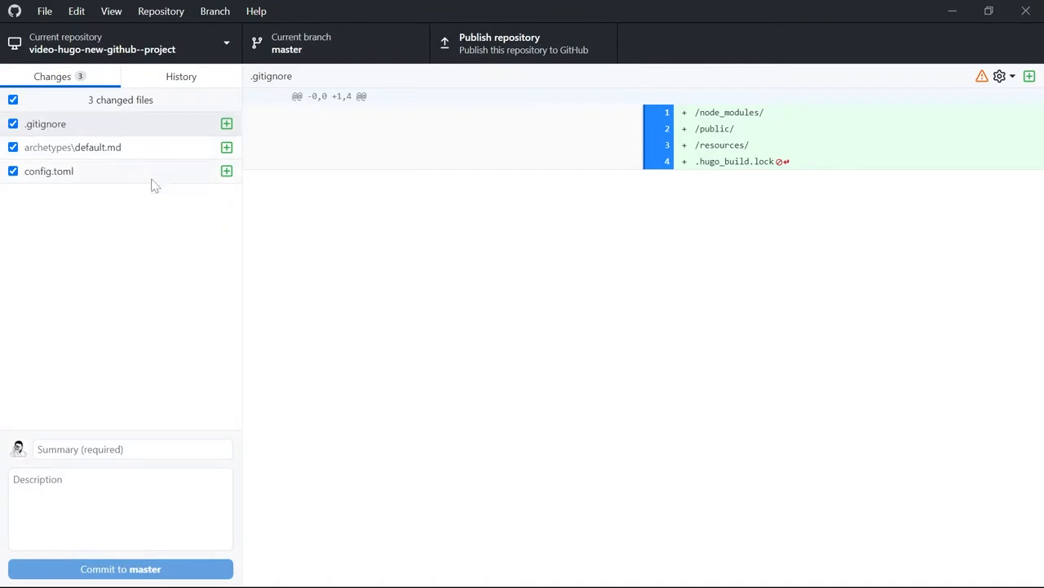
Commit the three new site files to master with the summary 'created new site'
left_click(131, 449)
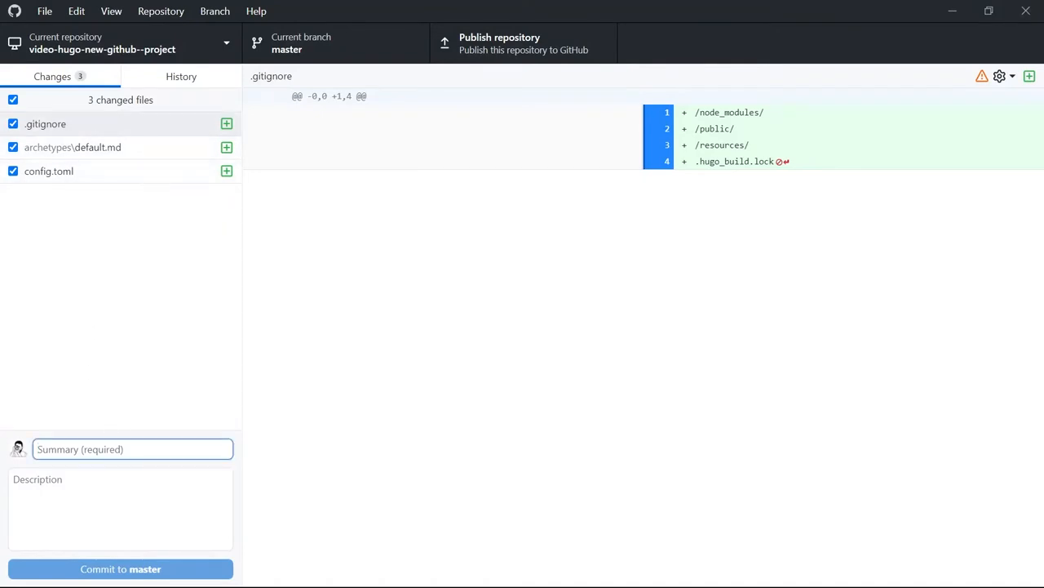
left_click(132, 449)
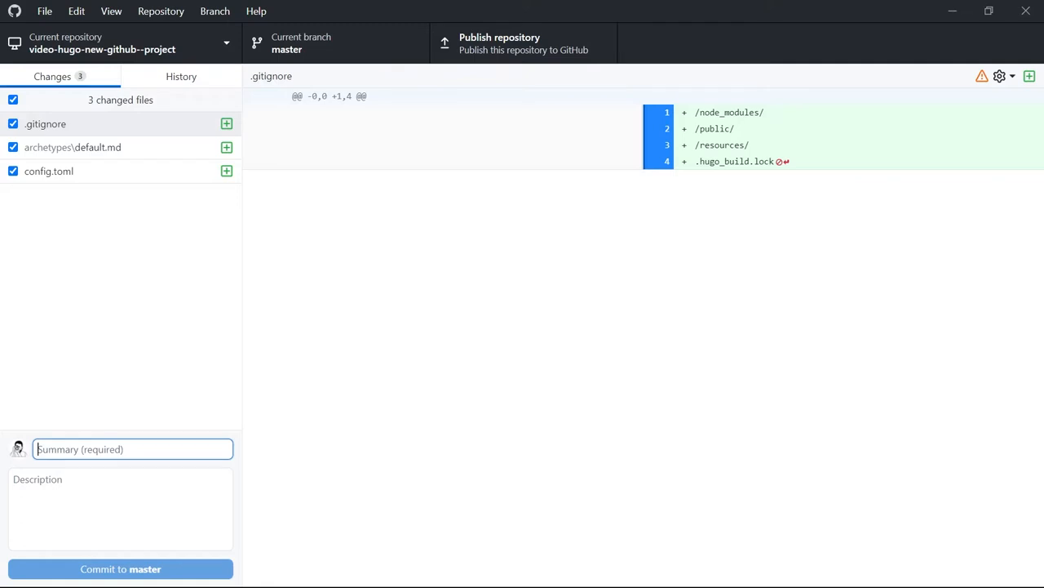
type("created new site")
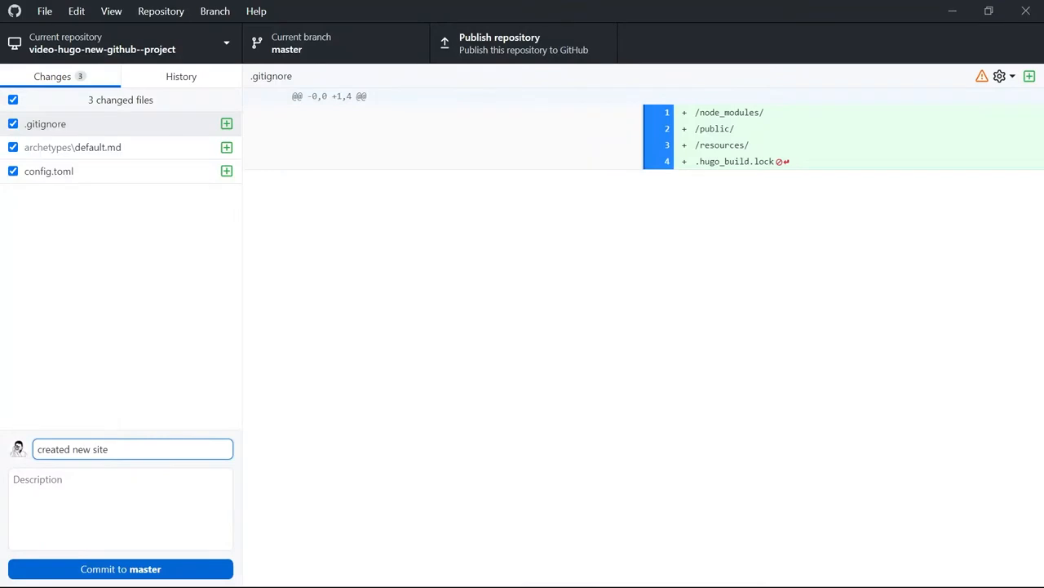
type("\\")
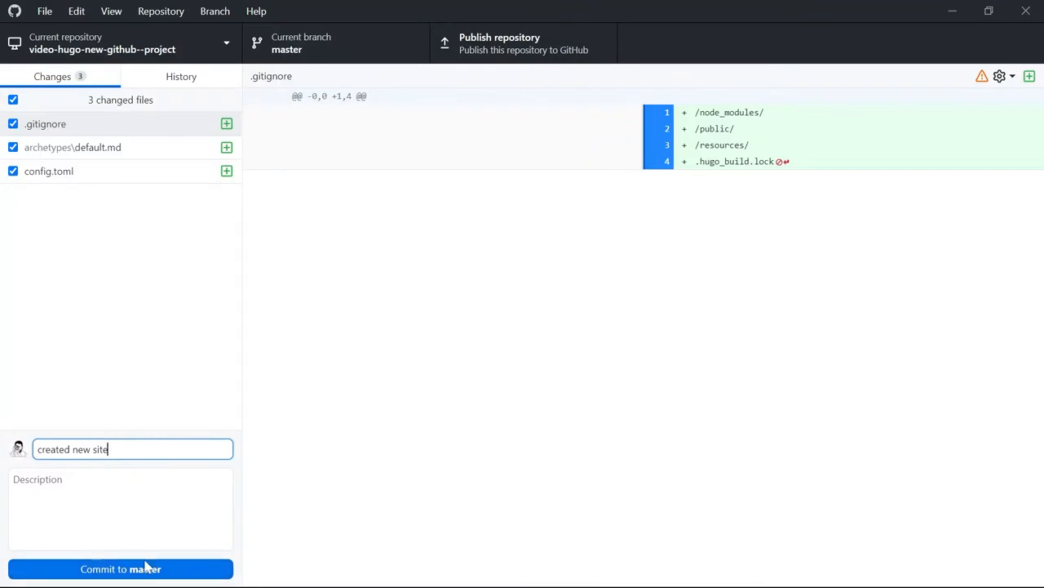
left_click(120, 569)
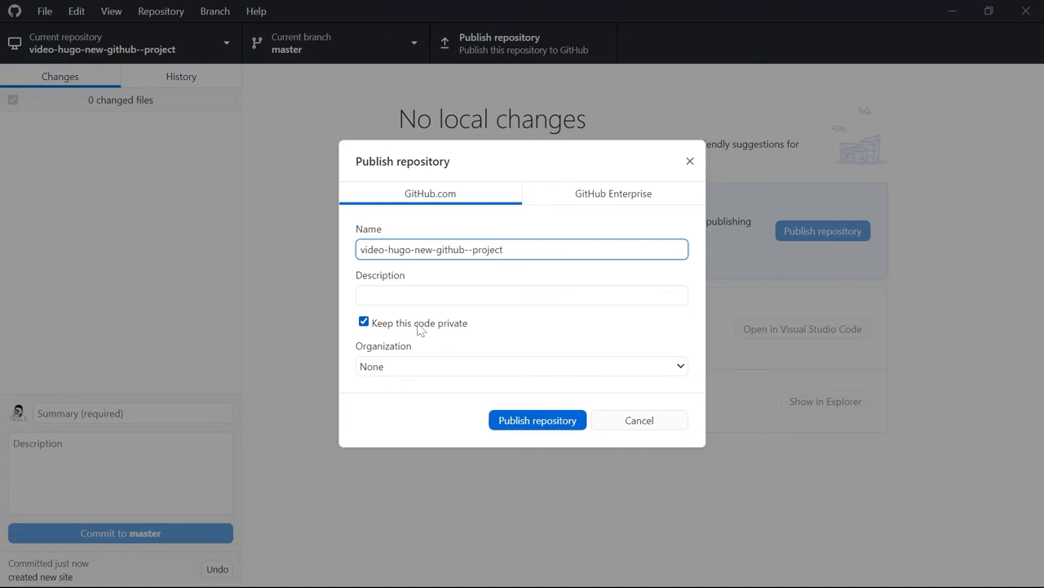
Publish the repository publicly under the future-wd organization
left_click(364, 321)
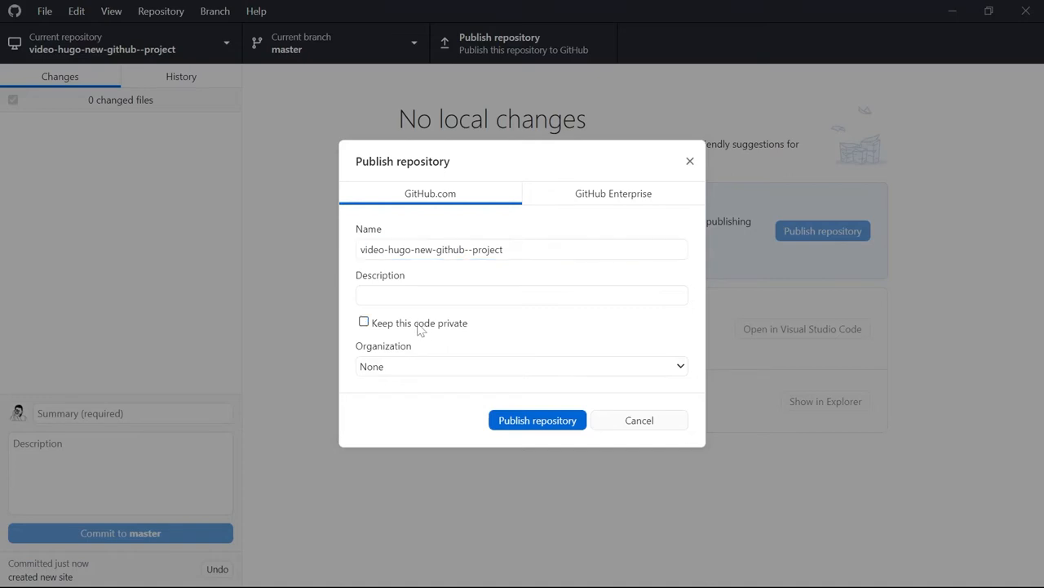
mouse_move(431, 368)
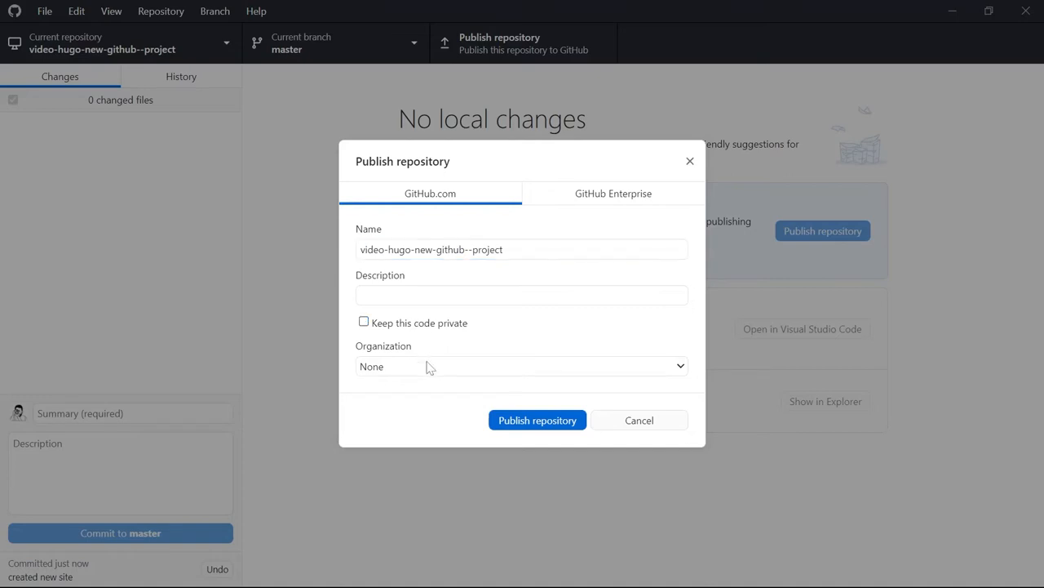
left_click(521, 365)
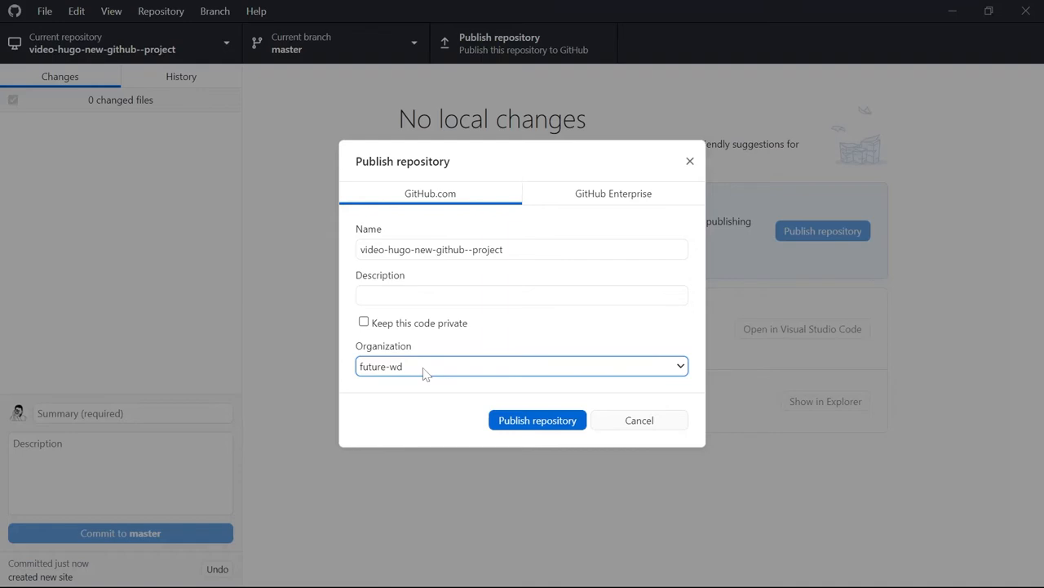
mouse_move(451, 386)
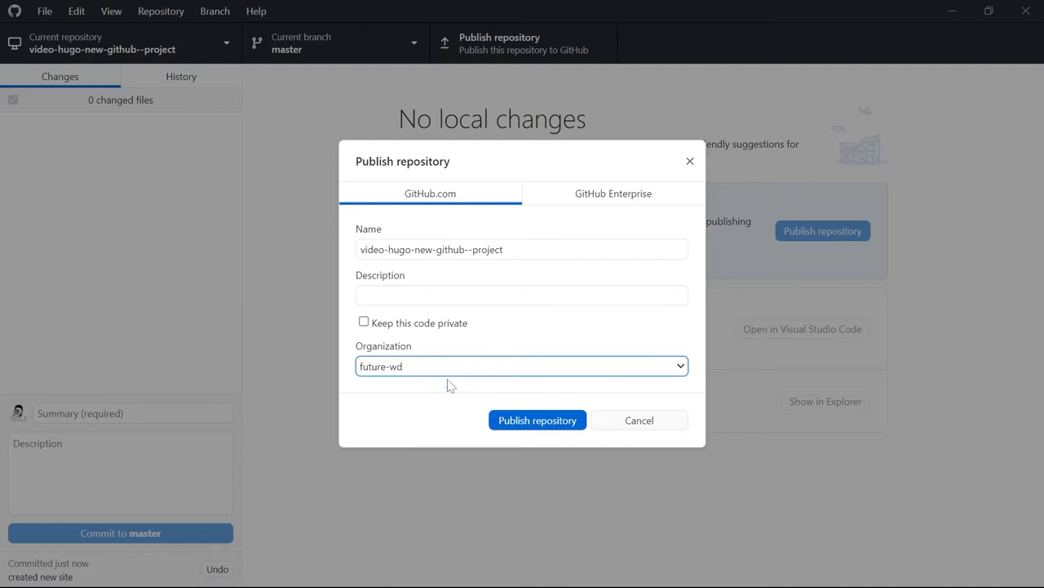
left_click(537, 420)
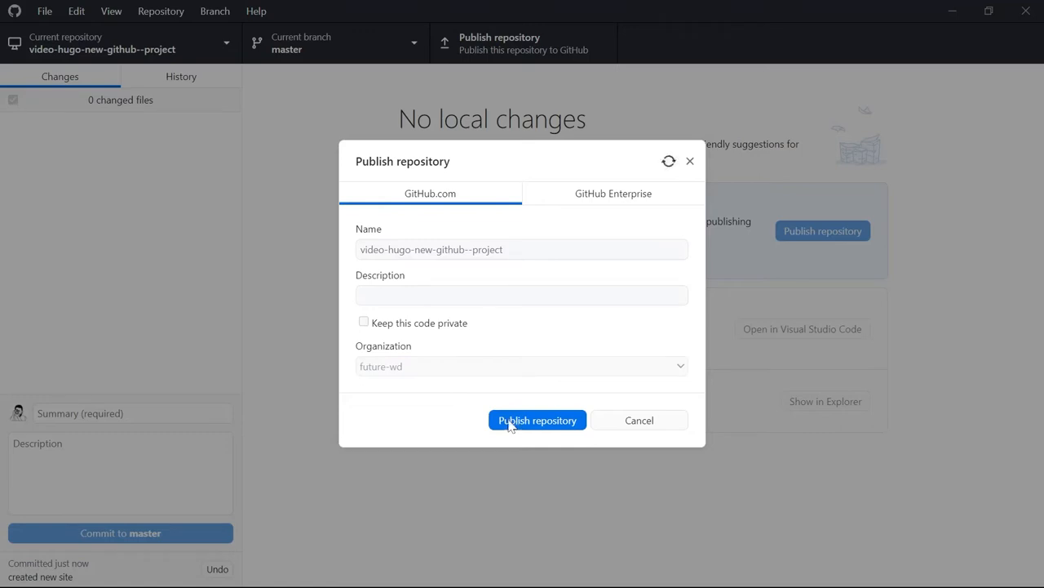
left_click(536, 420)
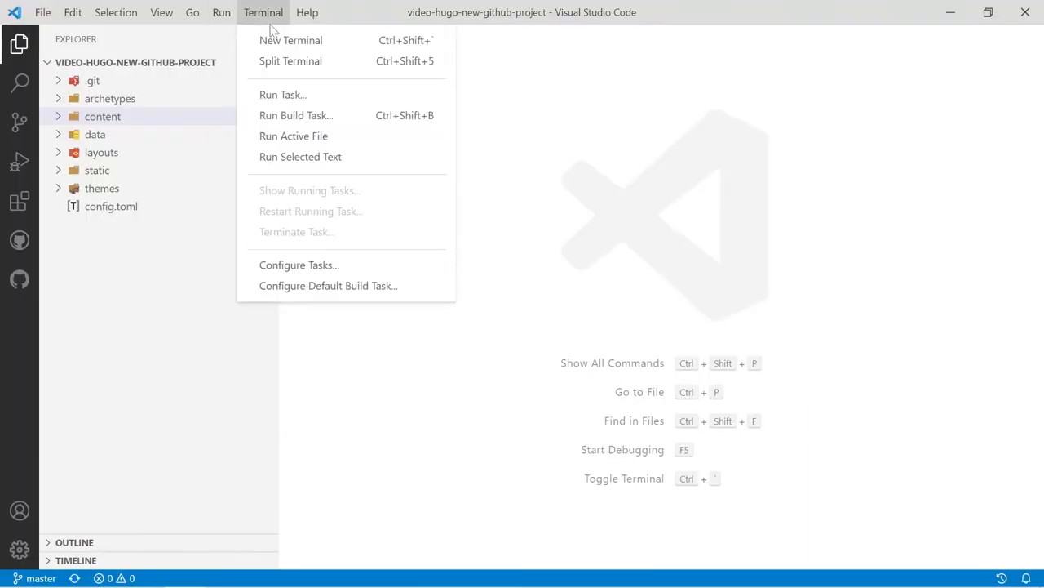
Run 'hugo new _index.md' in a new terminal to create the home page
left_click(290, 40)
type("hugo new")
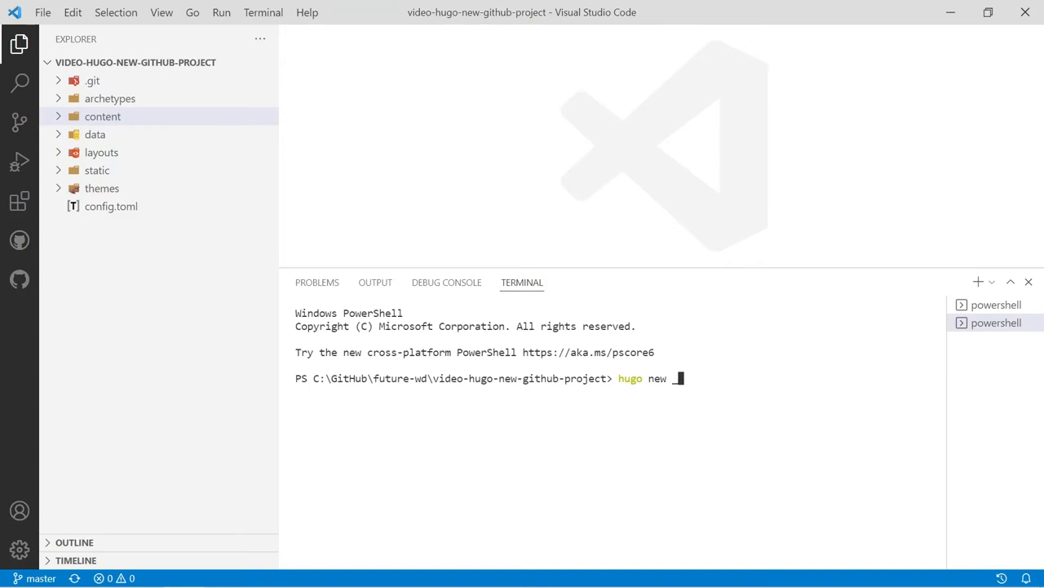
type("_index.m")
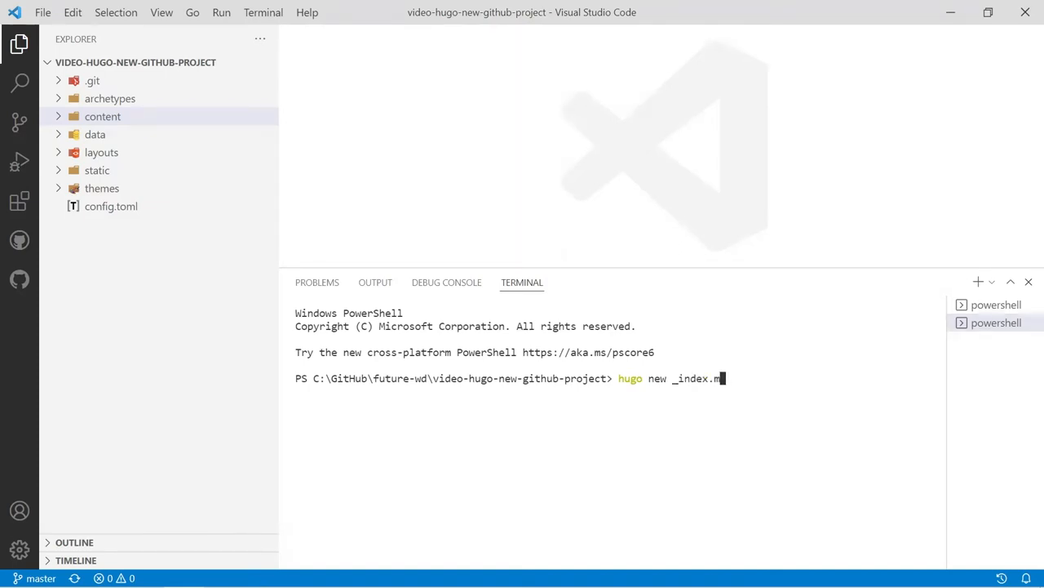
key("Enter")
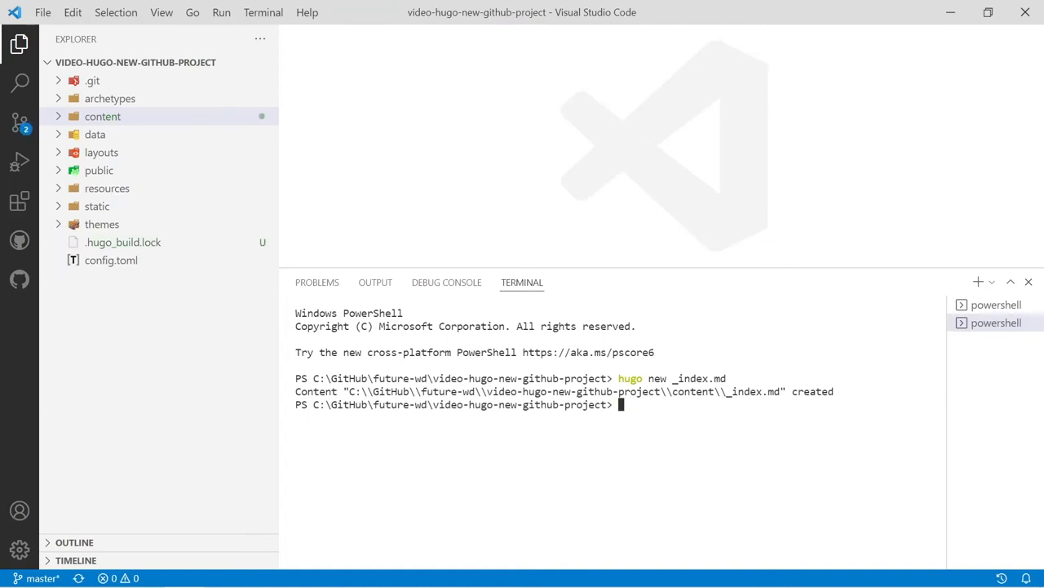
Run 'hugo new about/index.md' to create the about page
type("hugo new")
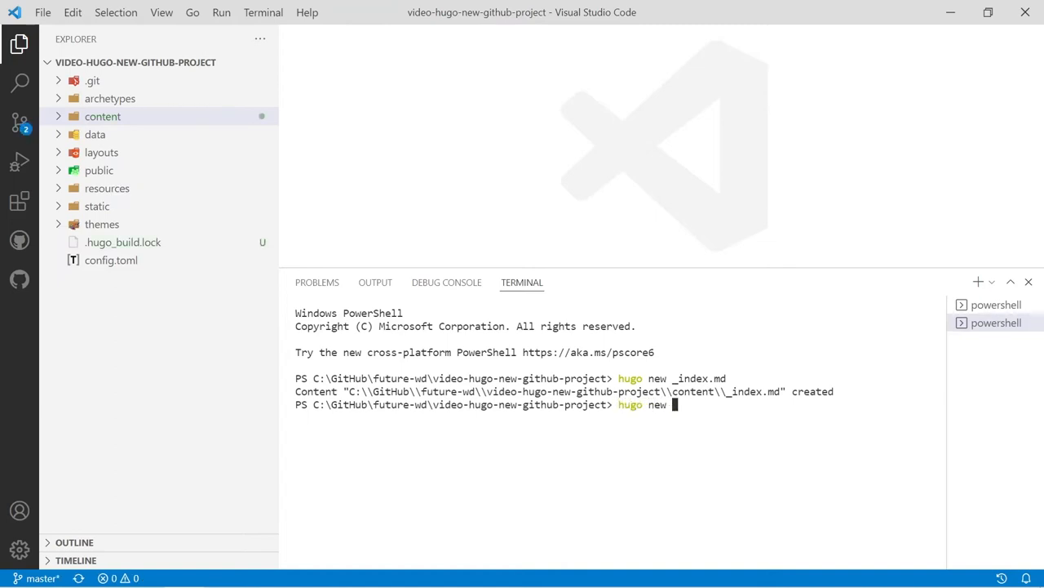
type("about/")
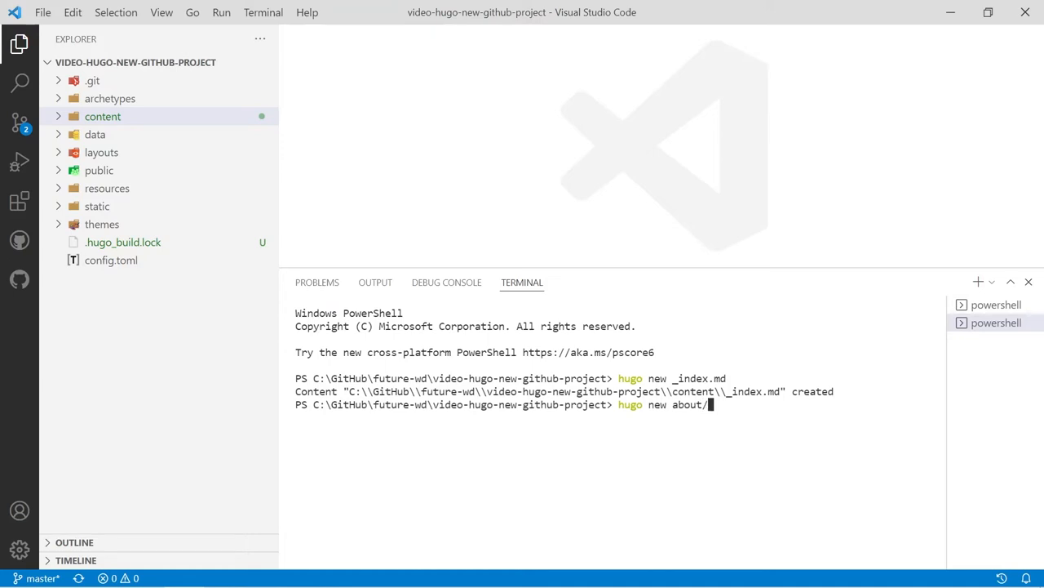
type("indexmd")
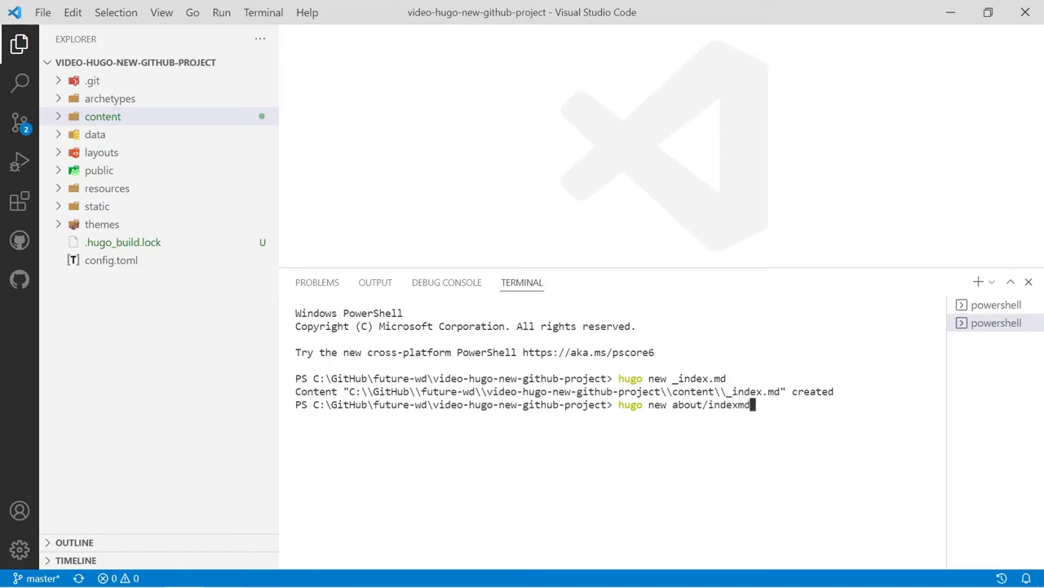
key("Enter")
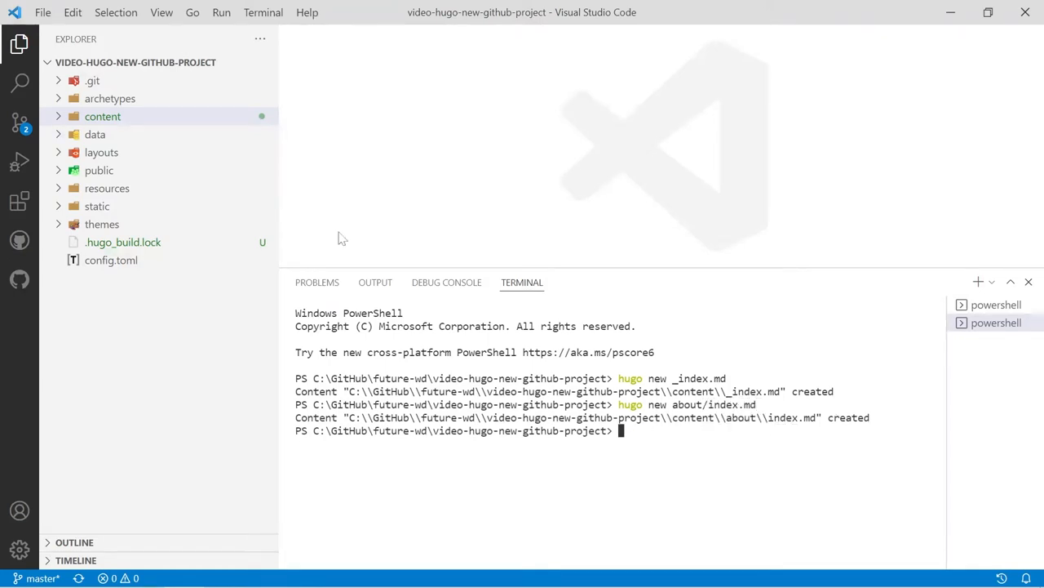
Set title "Home" in content/_index.md and "About" in content/about/index.md
left_click(116, 116)
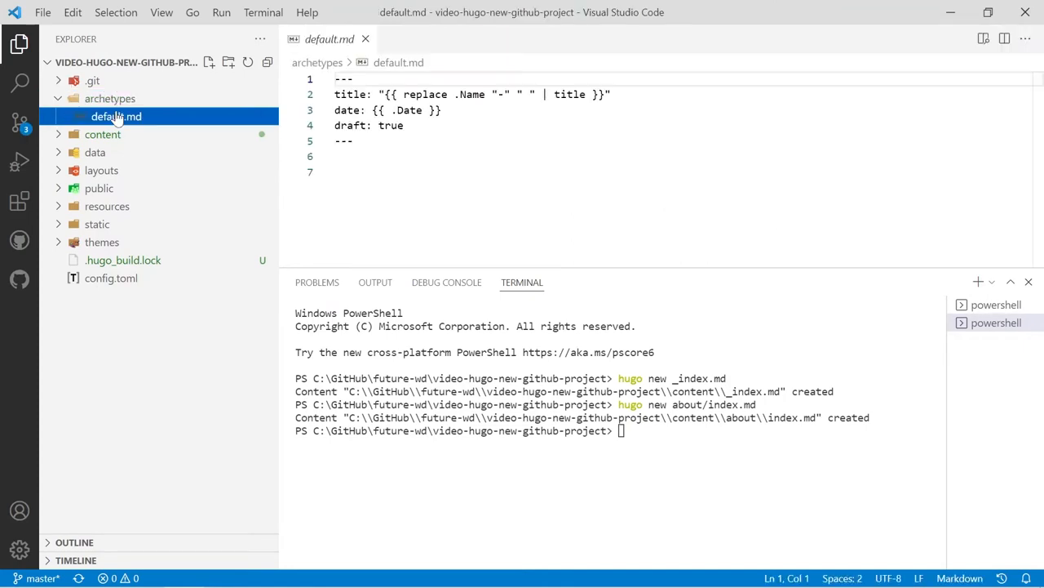
left_click(102, 134)
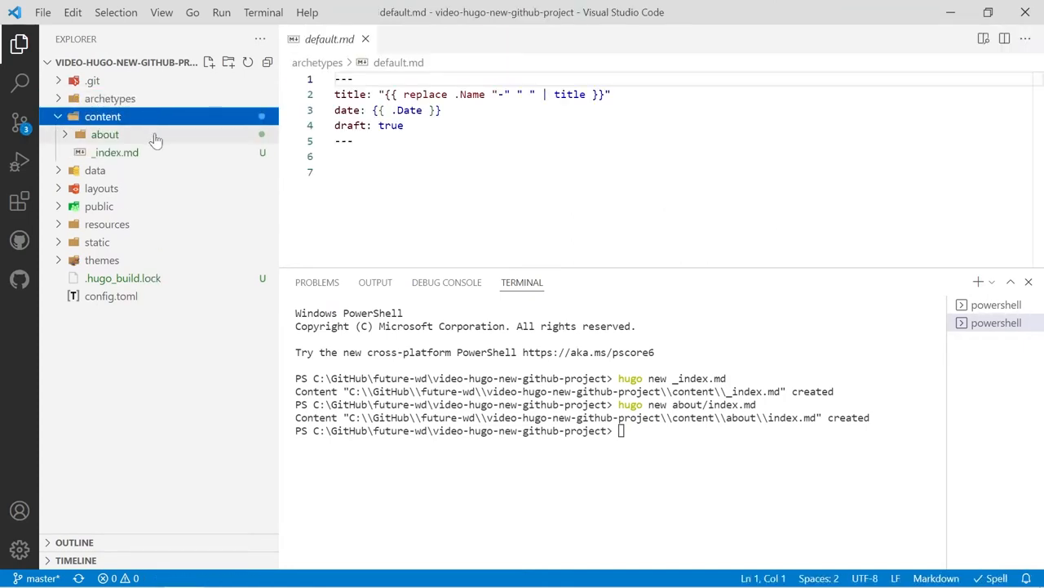
left_click(116, 153)
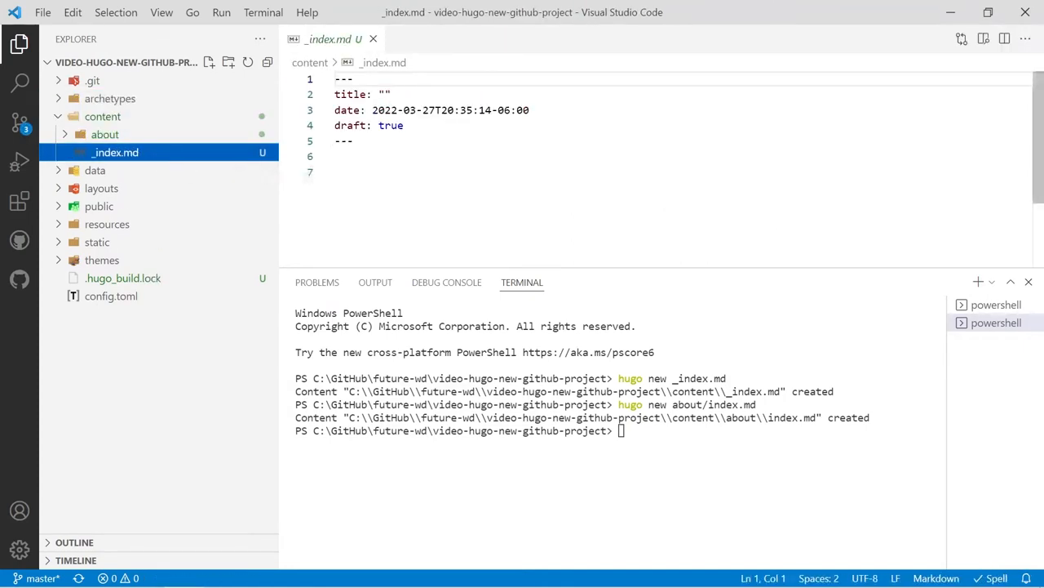
type("Home")
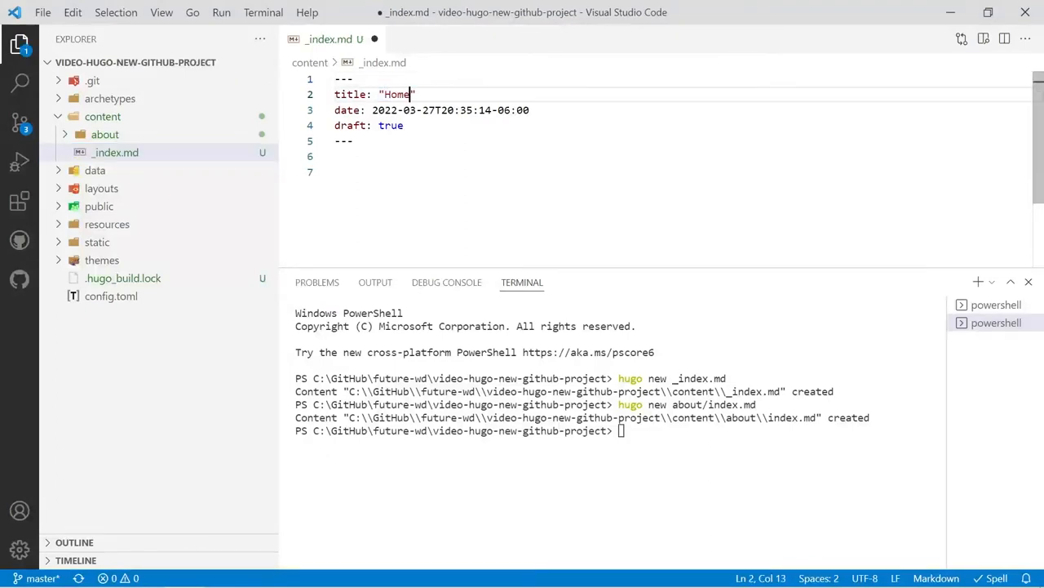
left_click(105, 134)
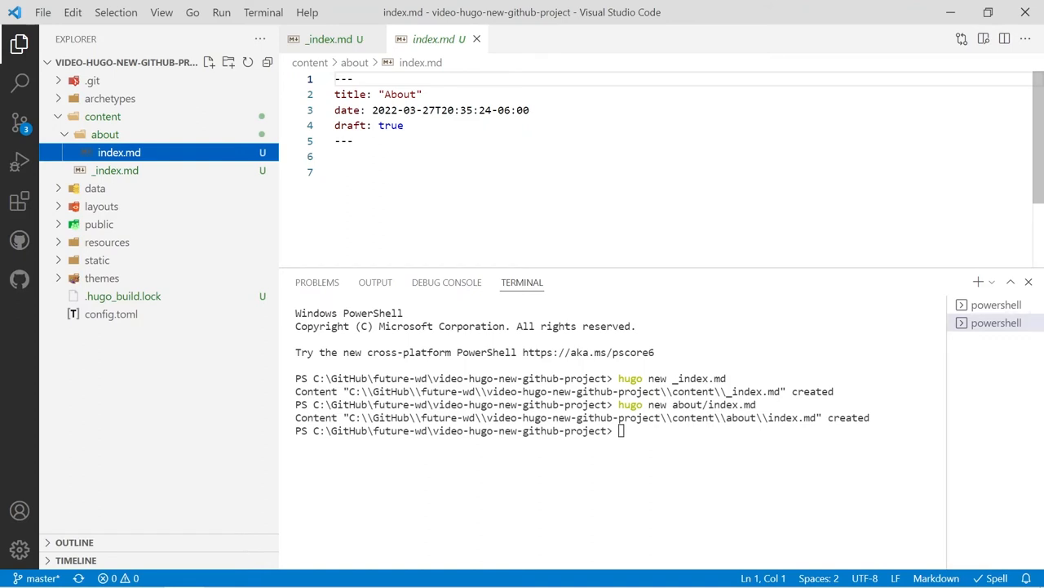
mouse_move(203, 417)
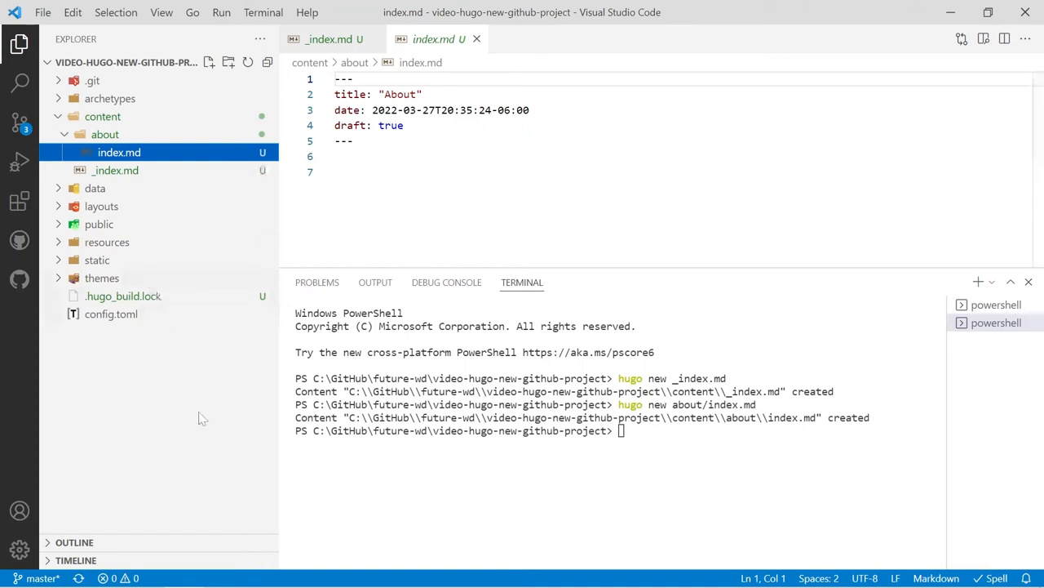
mouse_move(20, 122)
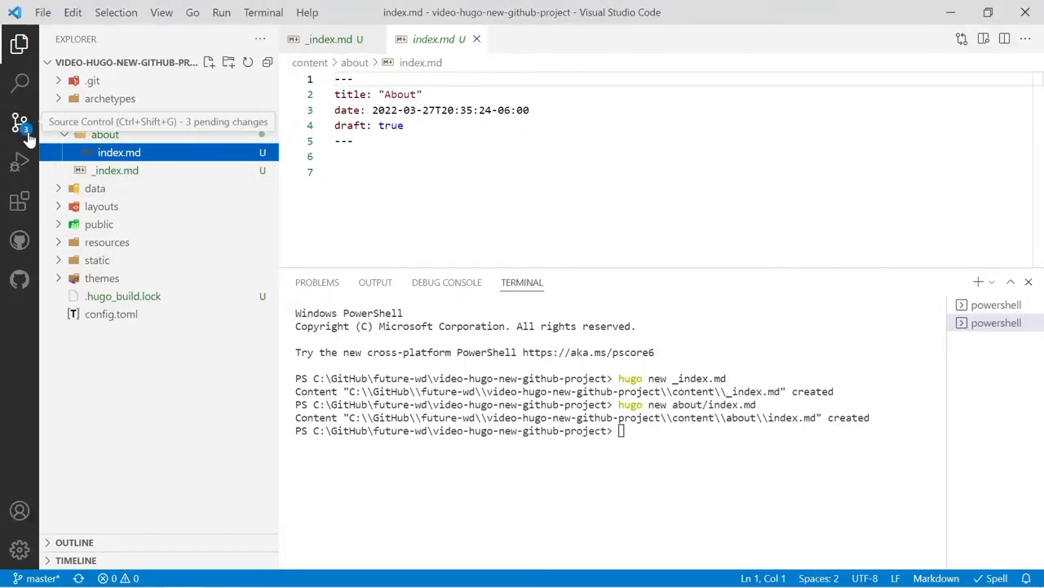
Review the pending changes, then view the repository on GitHub via the Repository menu
left_click(20, 123)
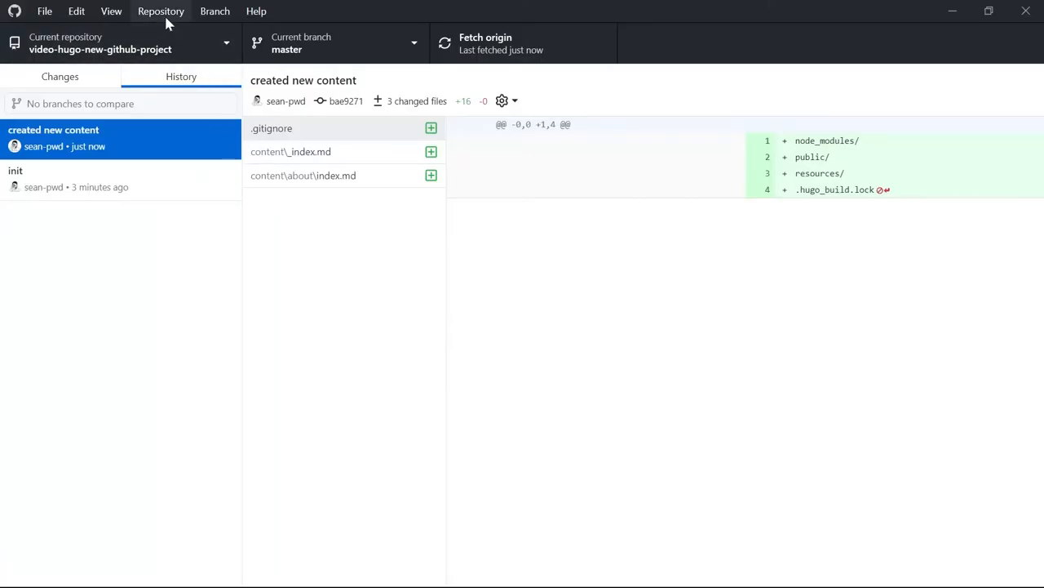
left_click(160, 11)
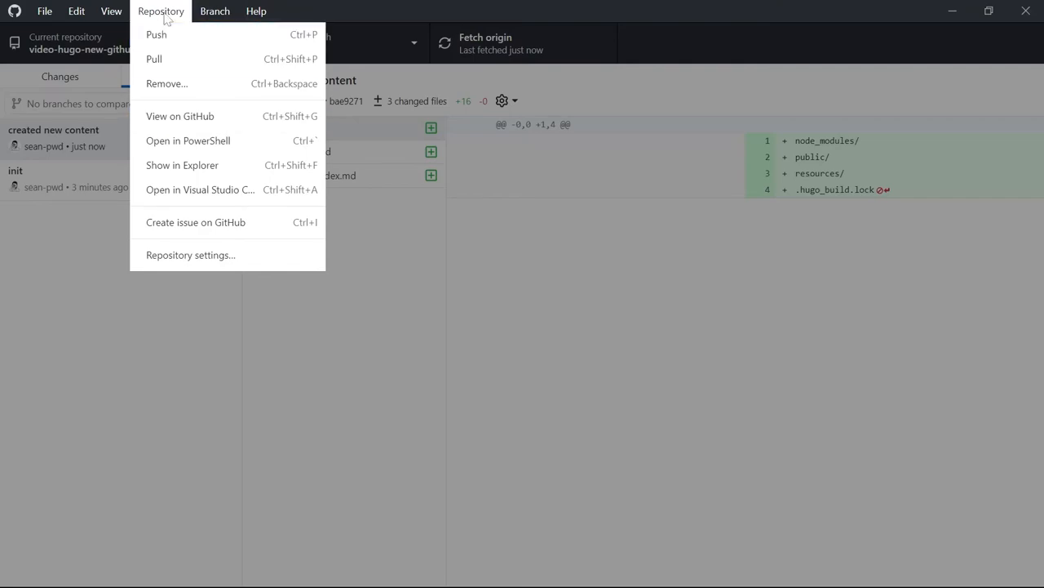
mouse_move(200, 116)
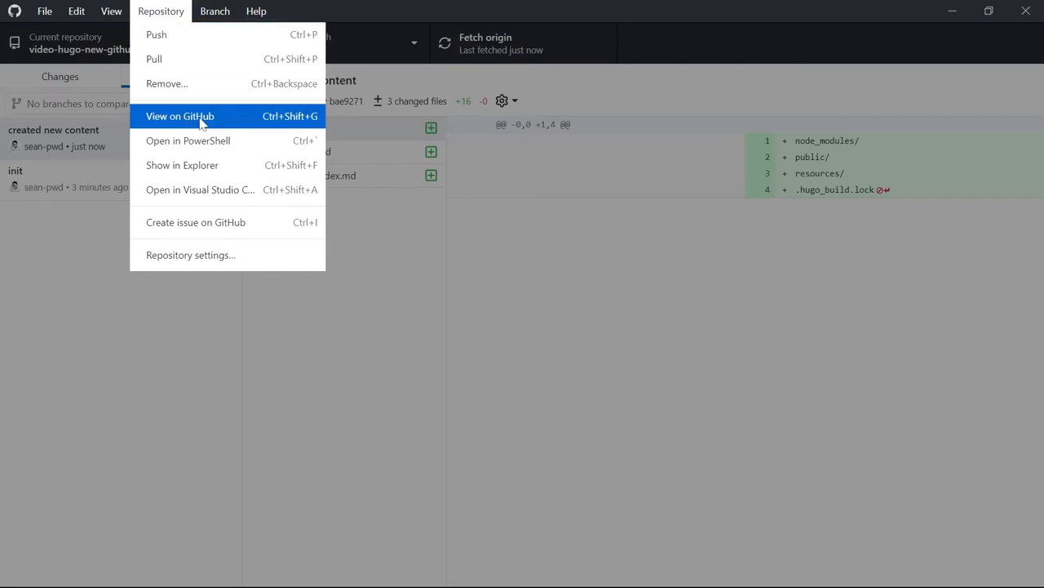
left_click(179, 115)
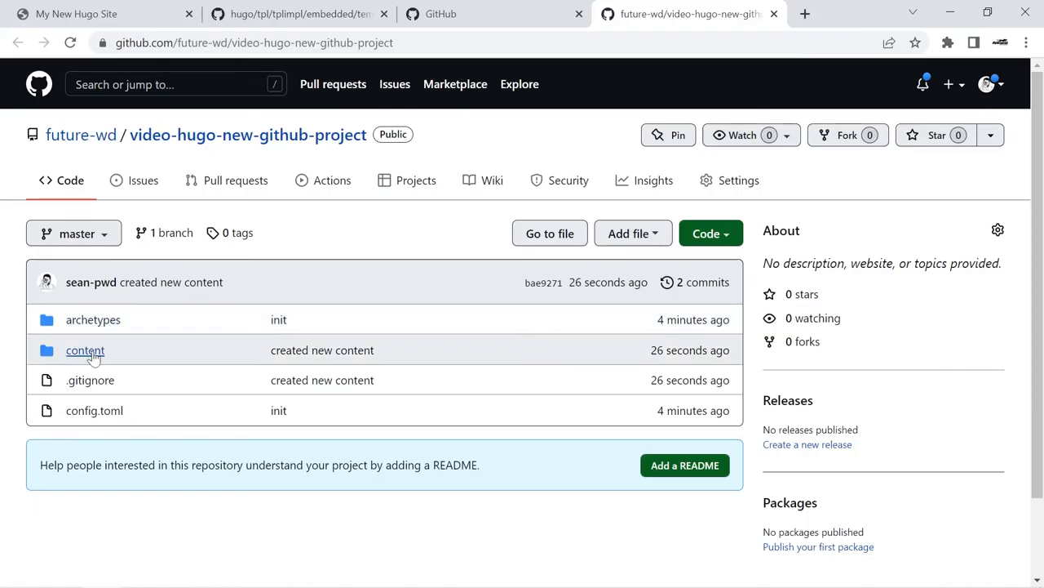
mouse_move(85, 350)
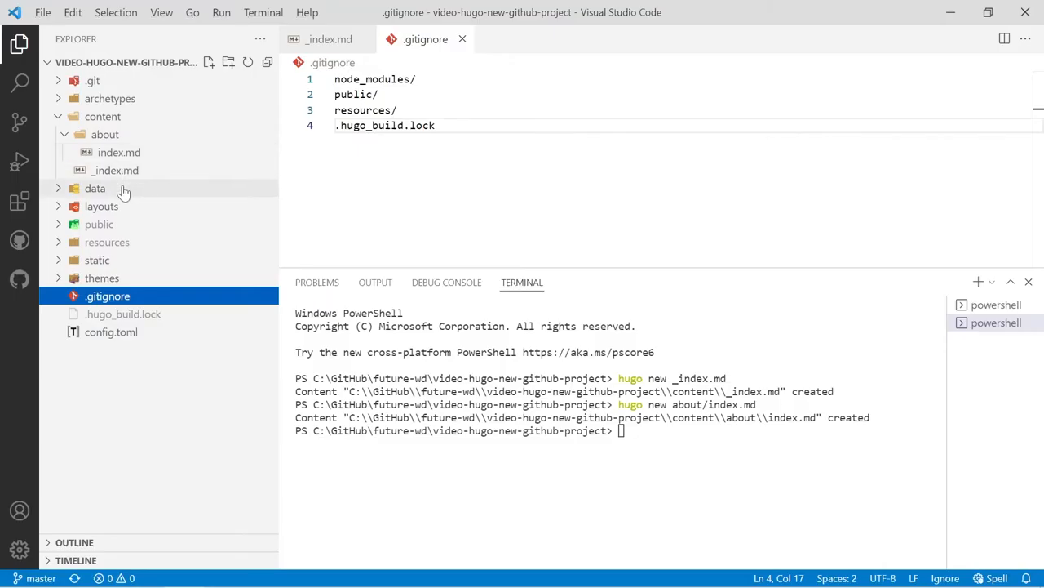
Create an empty .gitkeep in the data folder and expand layouts and public to check for empty folders
left_click(95, 188)
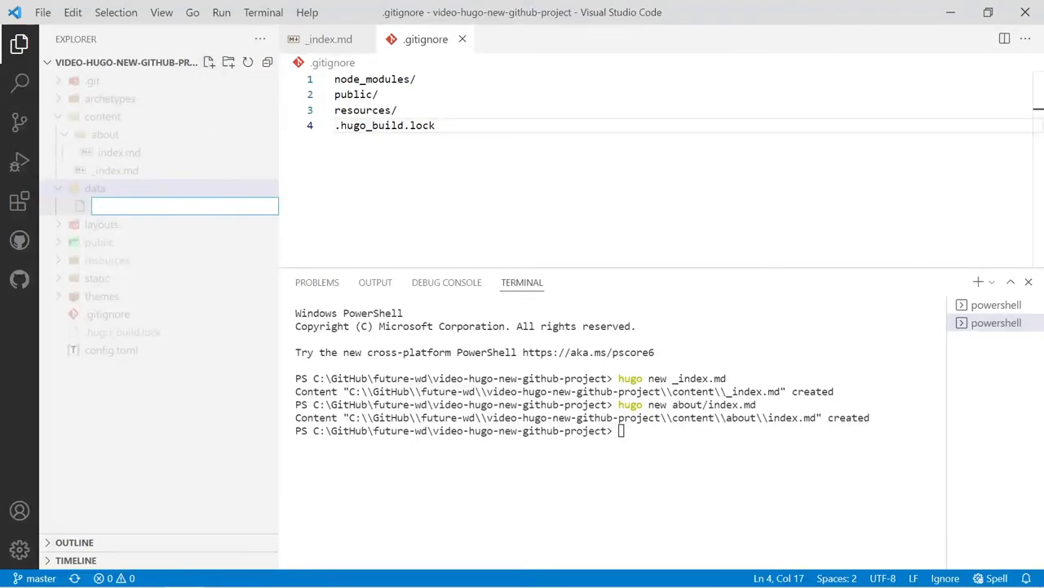
type(".")
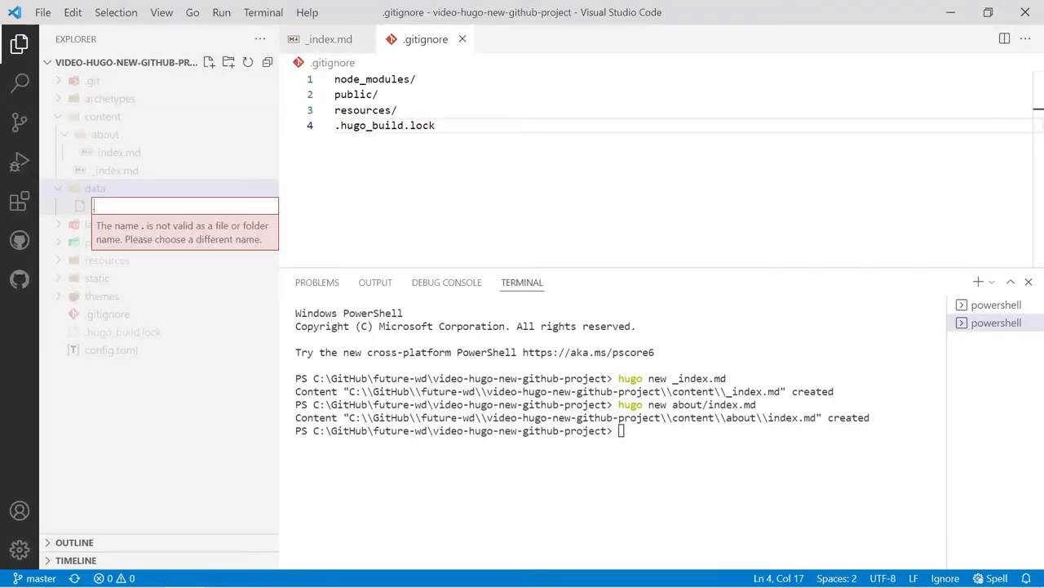
type(".gitkeep")
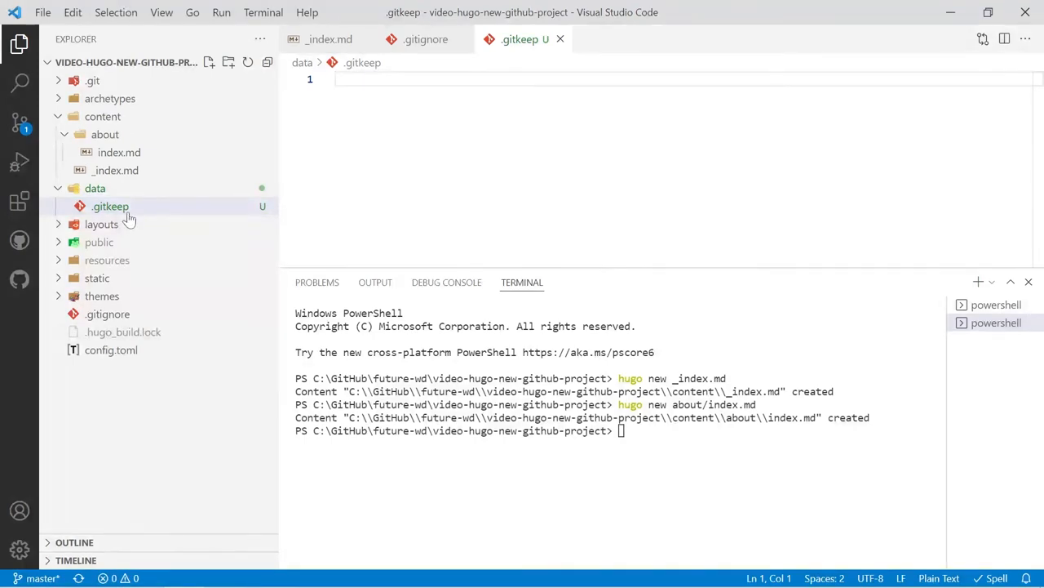
left_click(101, 225)
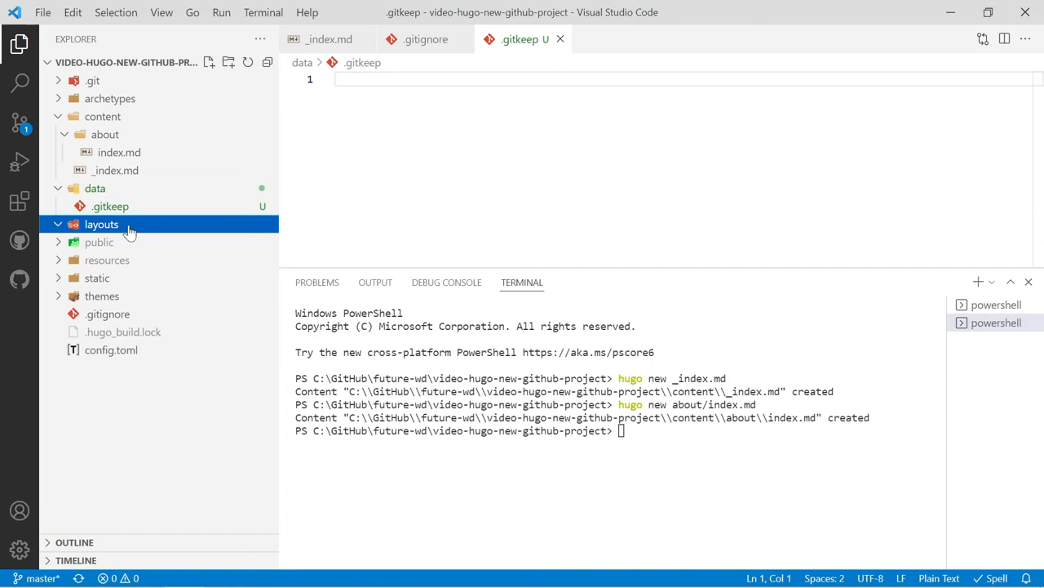
mouse_move(124, 245)
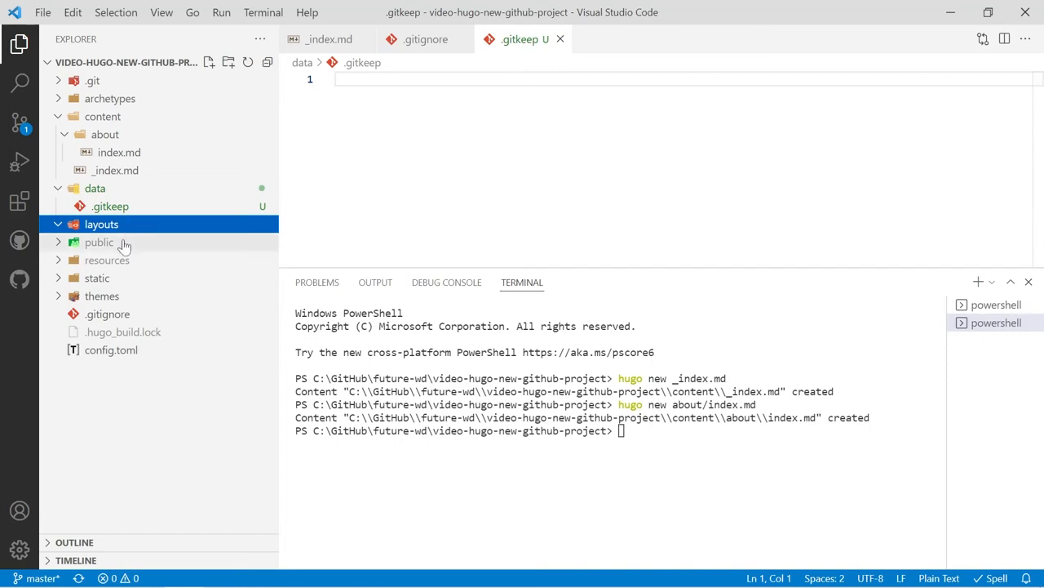
left_click(99, 242)
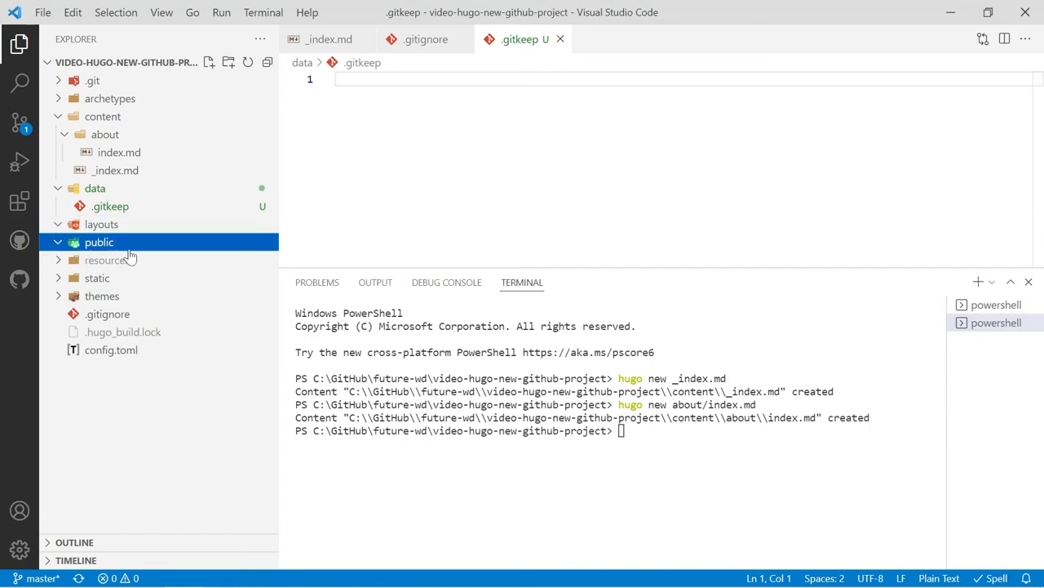
mouse_move(107, 259)
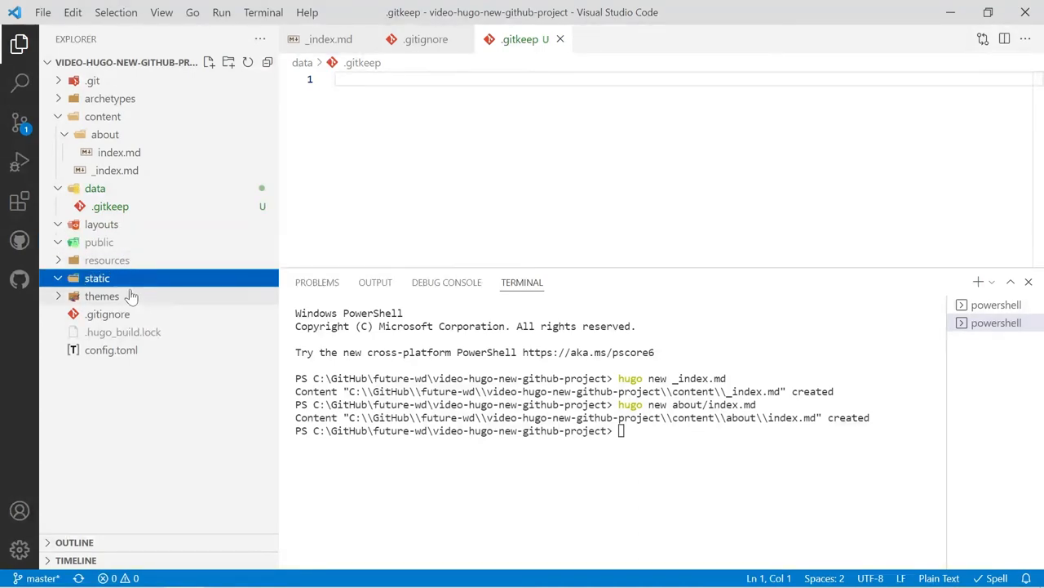
mouse_move(102, 295)
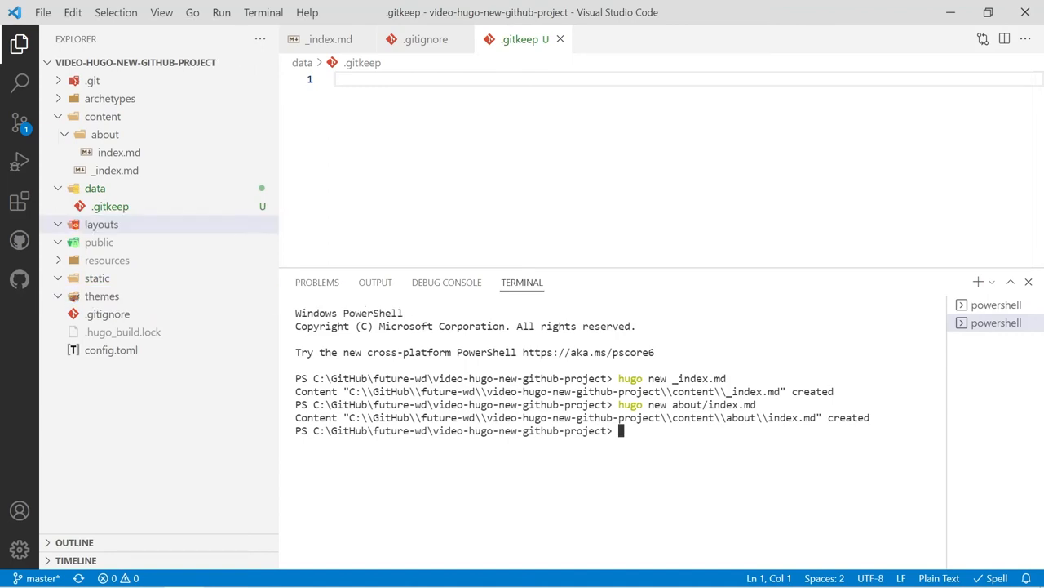
Run 'hugo new theme temp' and copy themes/temp/layouts into the root layouts folder
type("hugo")
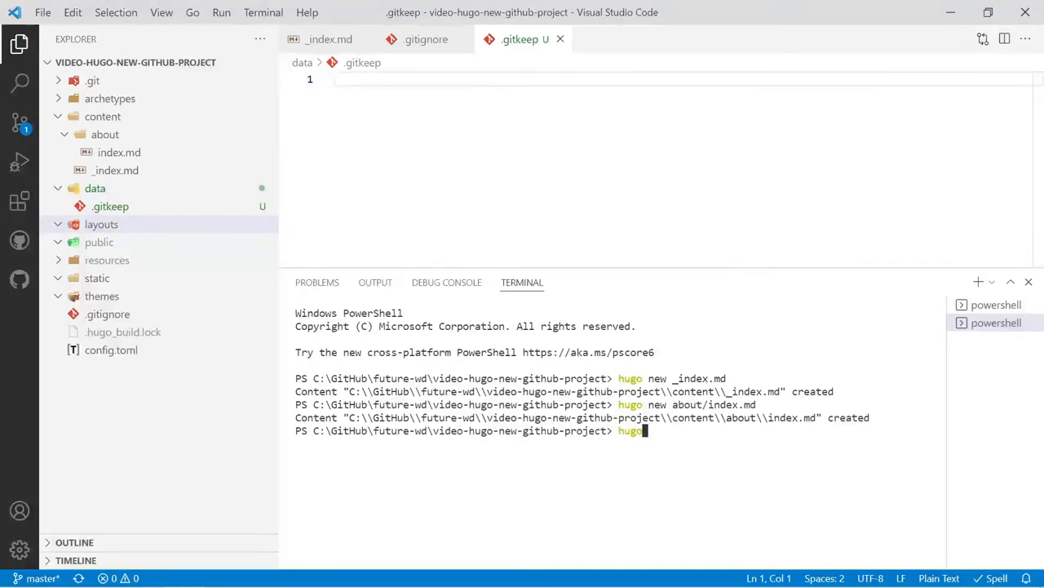
type("new theme temp")
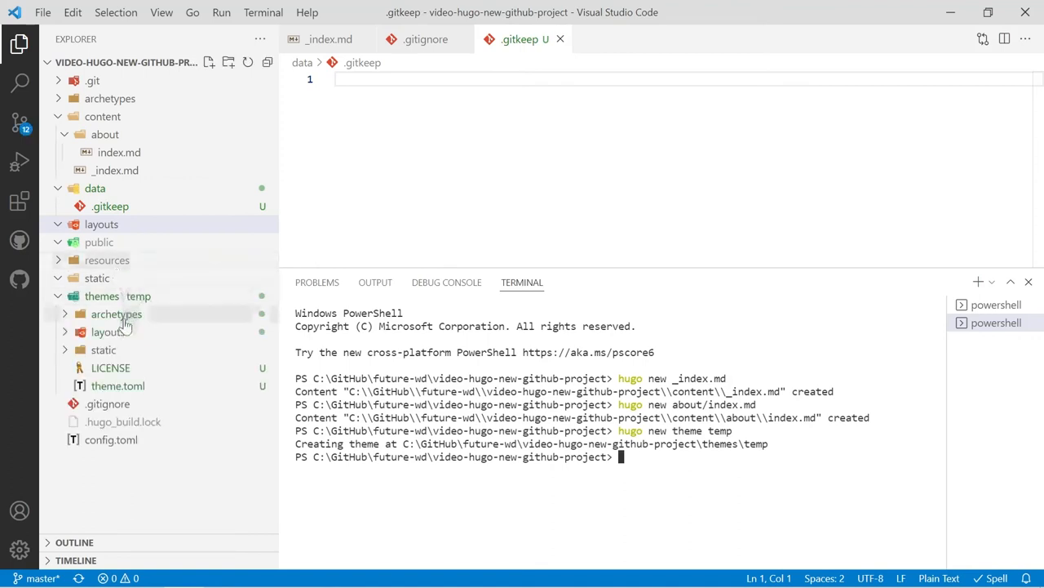
left_click(109, 332)
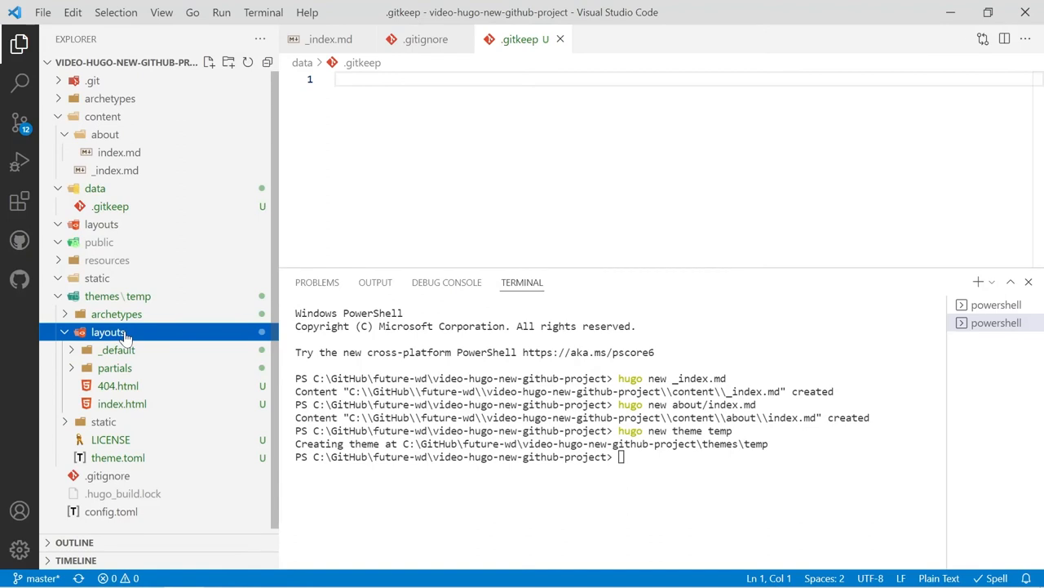
left_click(117, 349)
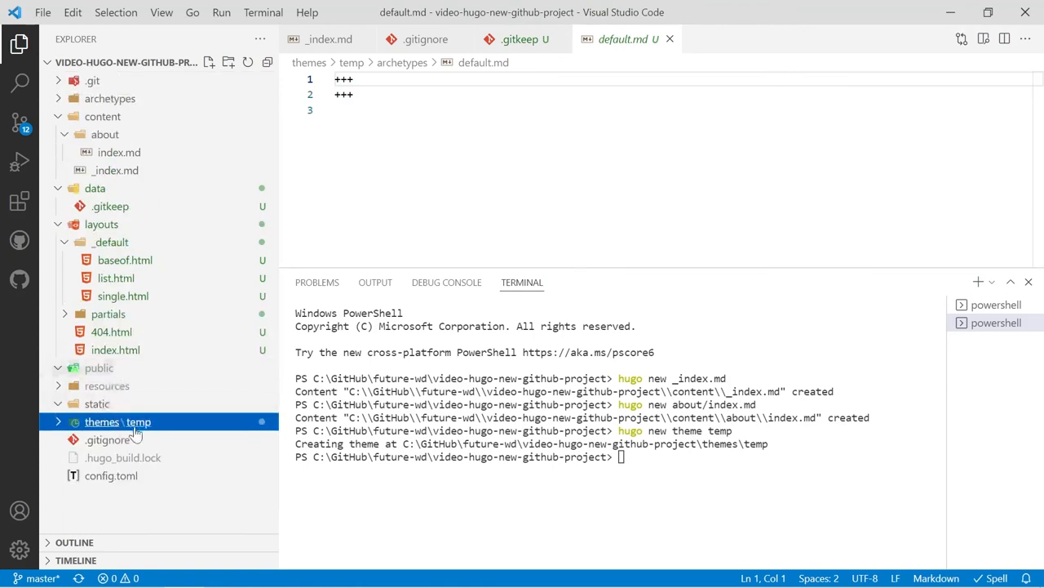
Delete the themes/temp folder and add .gitkeep files to the themes and static folders
right_click(118, 421)
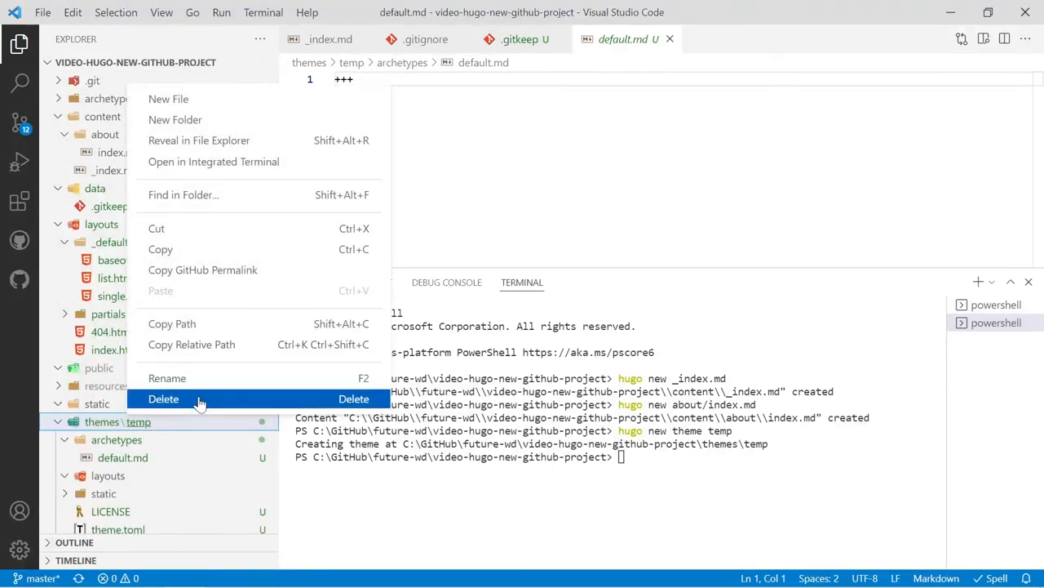
left_click(164, 398)
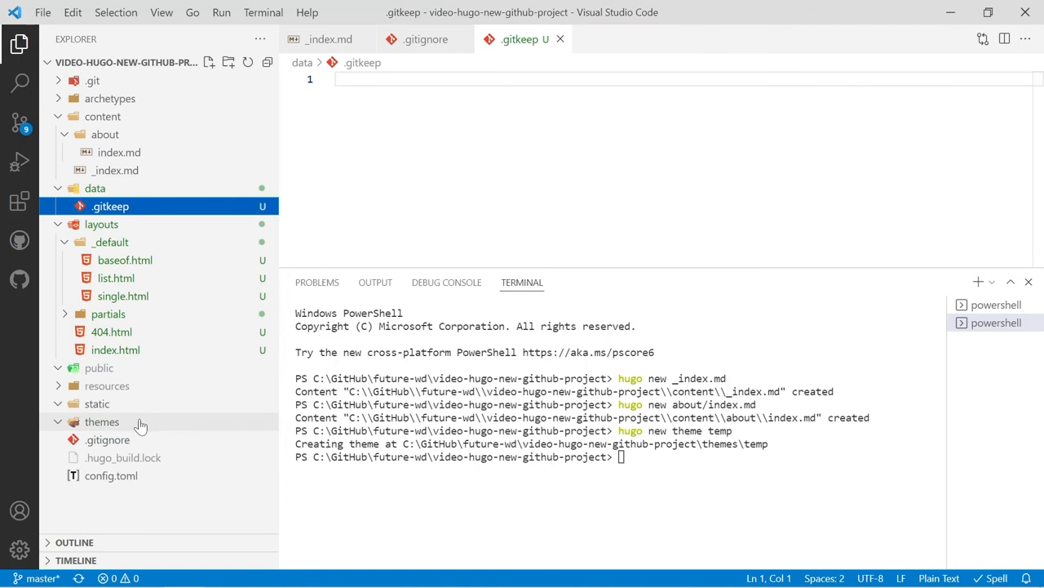
left_click(102, 421)
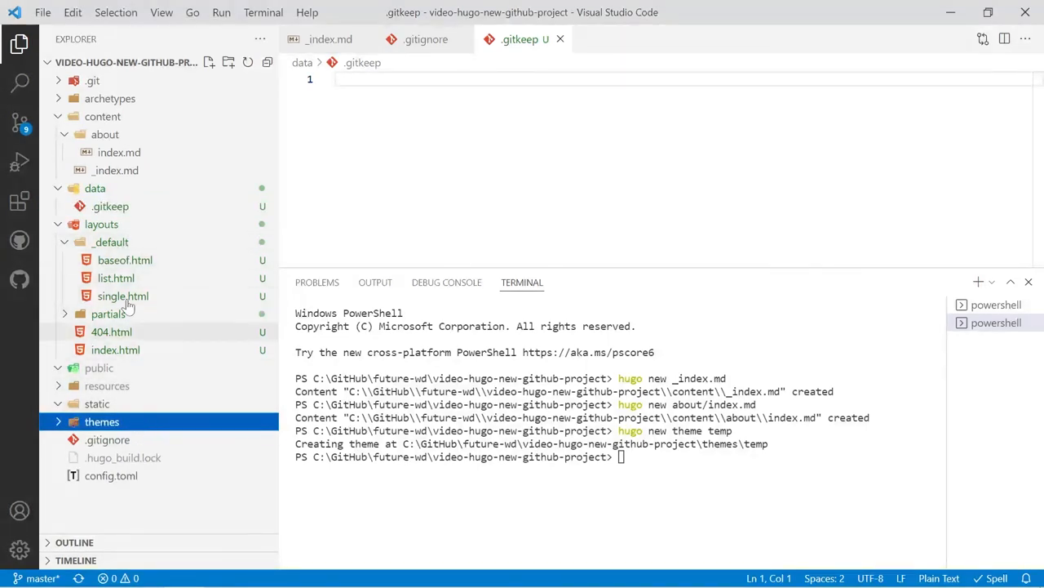
left_click(110, 206)
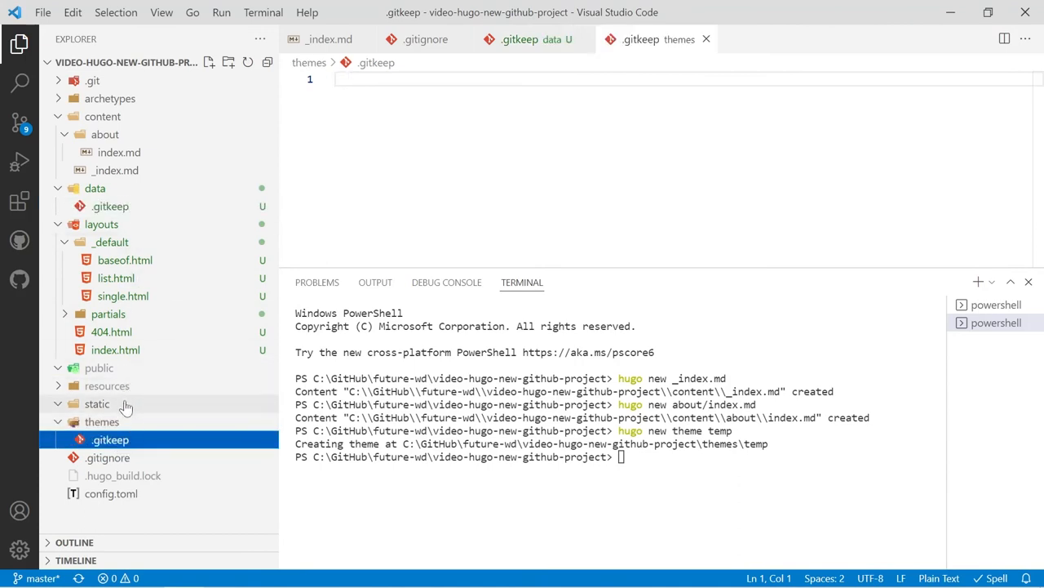
left_click(96, 403)
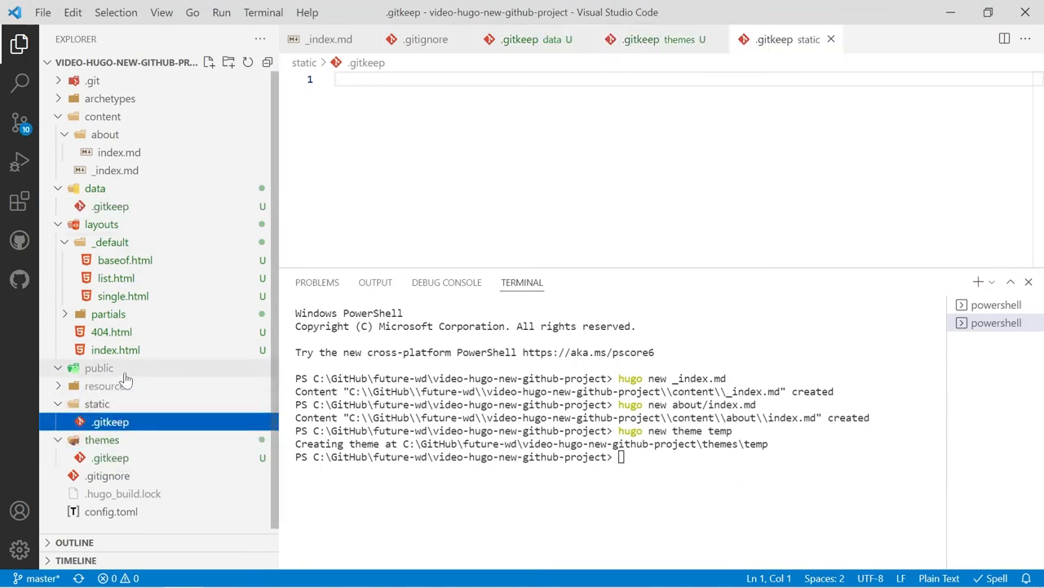
left_click(20, 123)
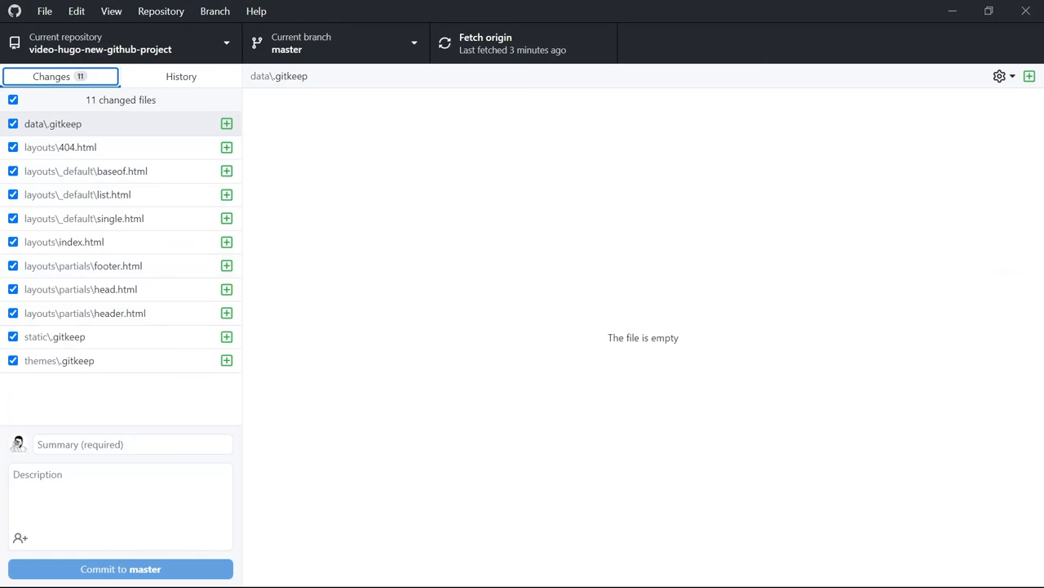
Commit the 11 changed files as "create new layouts" to master and push to origin
type("create")
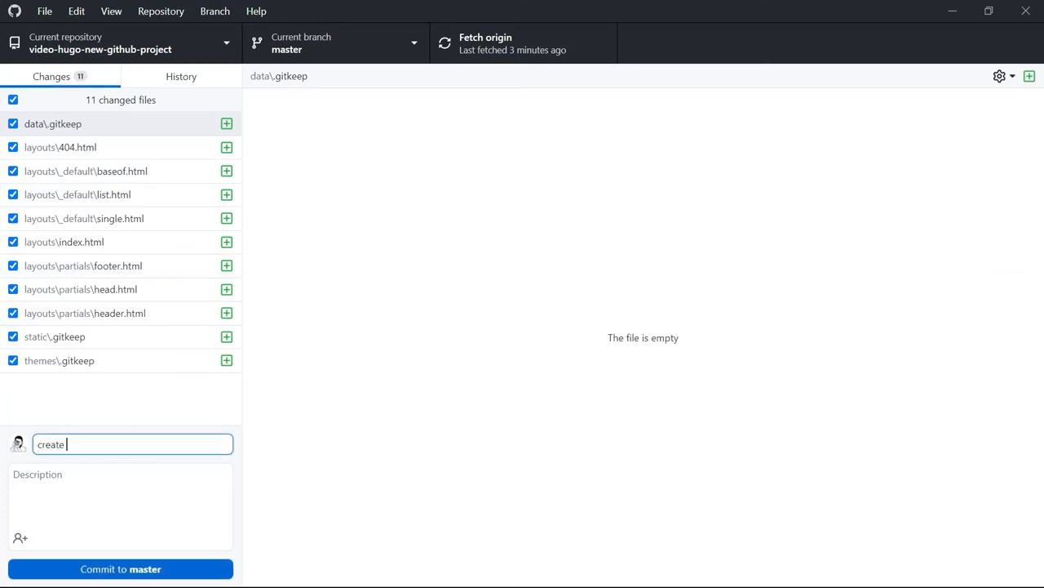
left_click(120, 569)
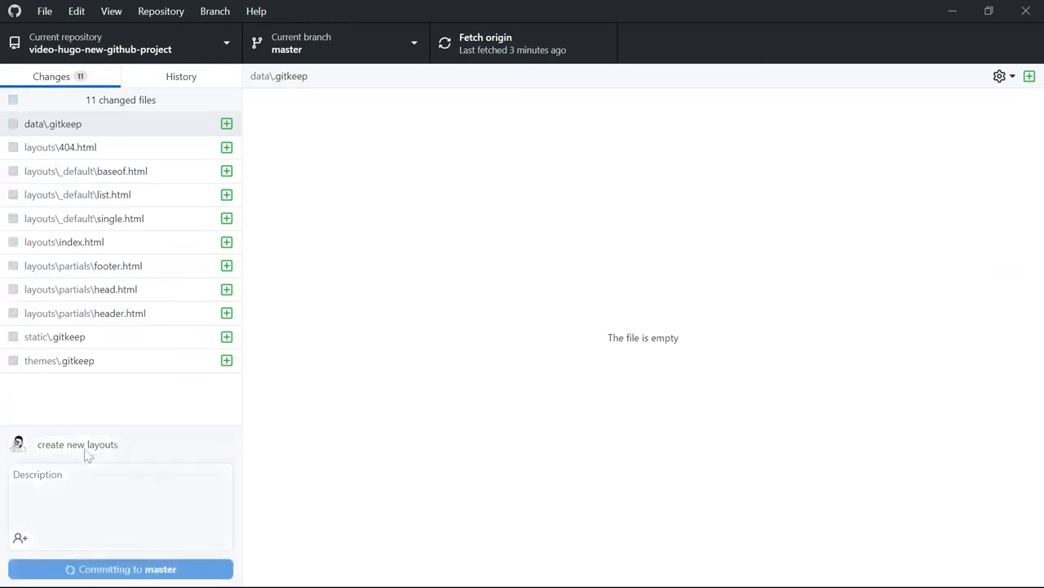
left_click(120, 569)
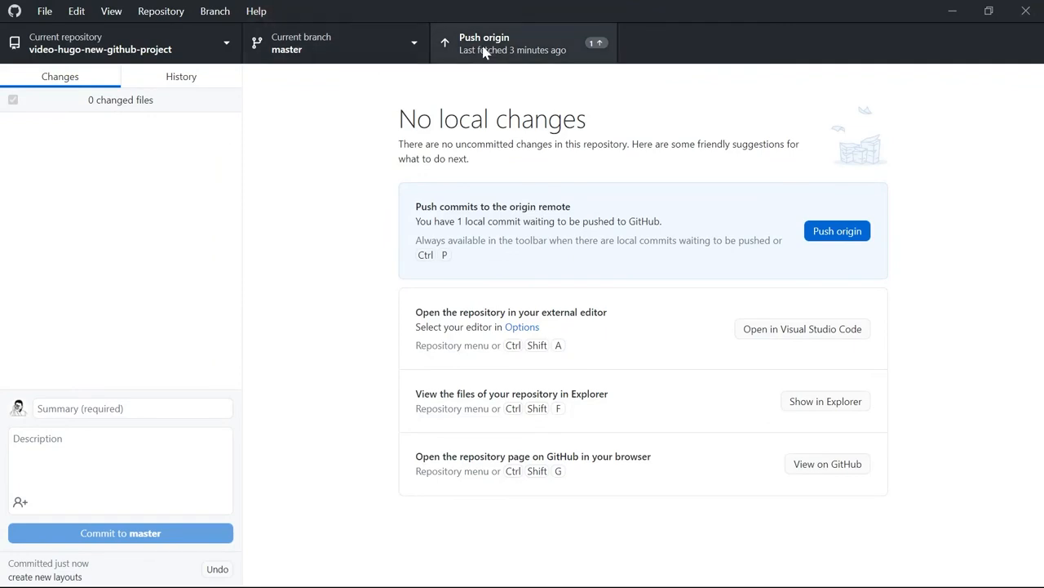